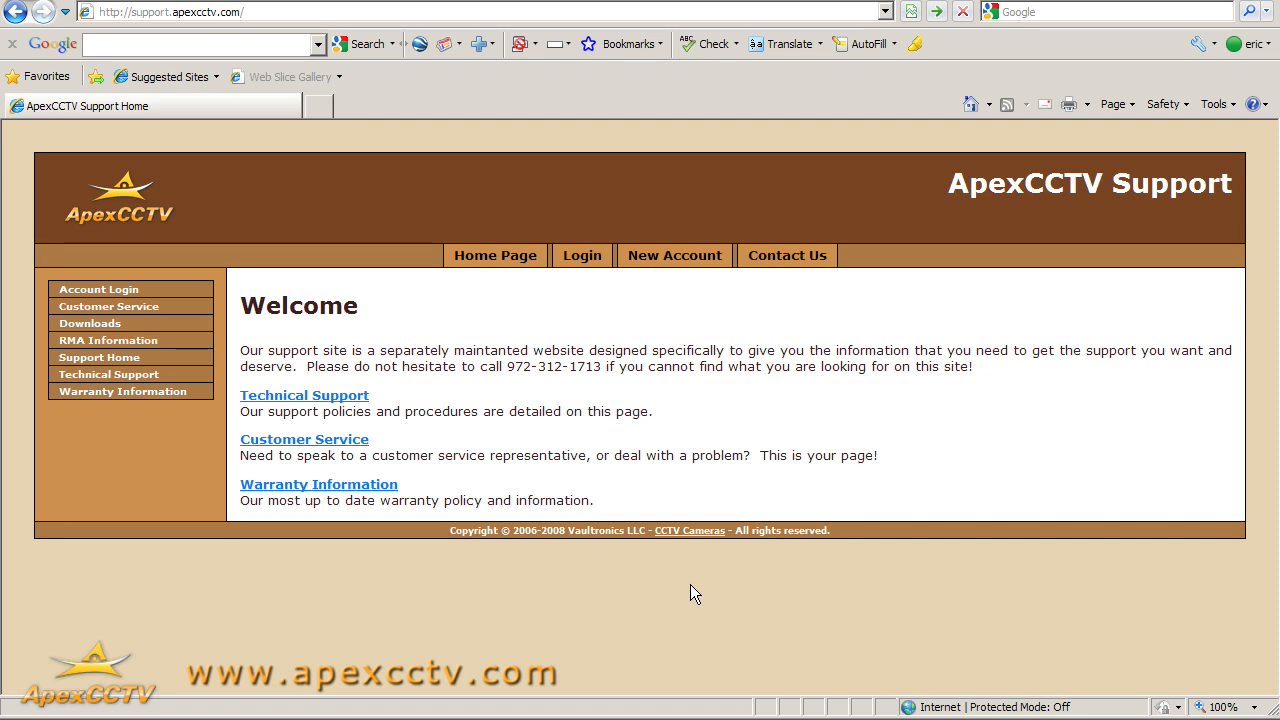
{"action": "mouse_move", "coordinate": [688, 590]}
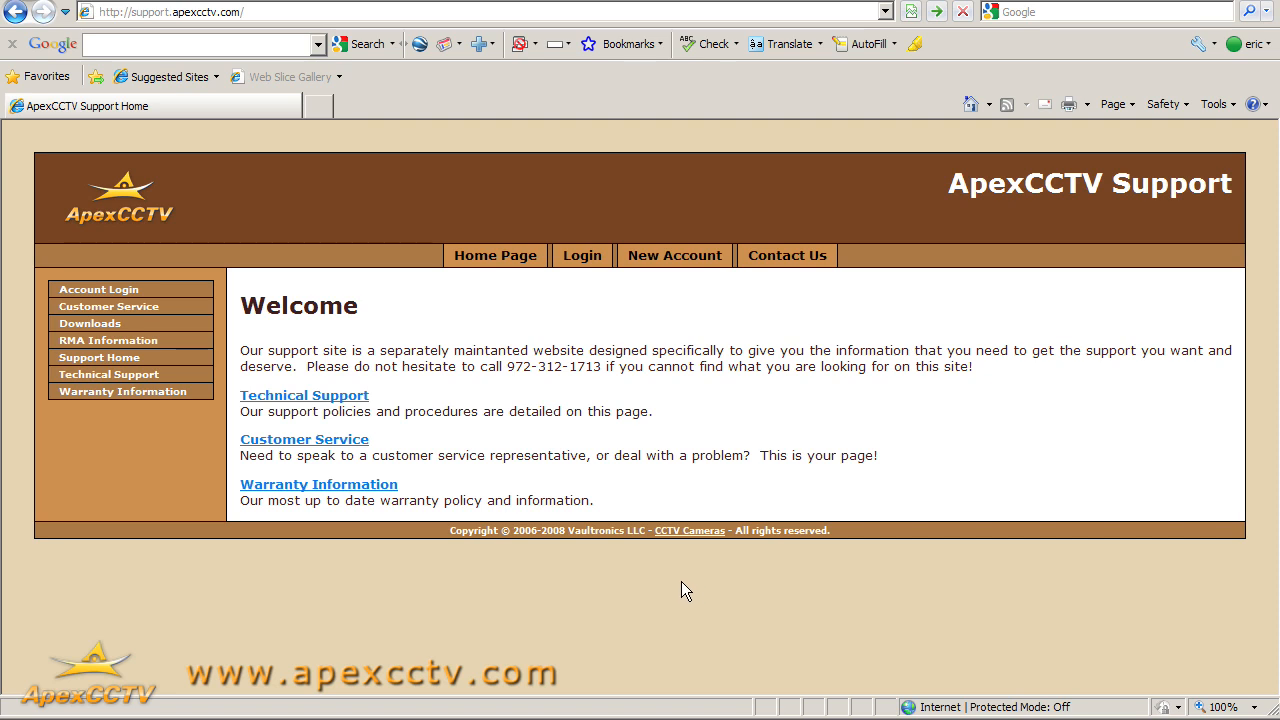
{"action": "mouse_move", "coordinate": [695, 588]}
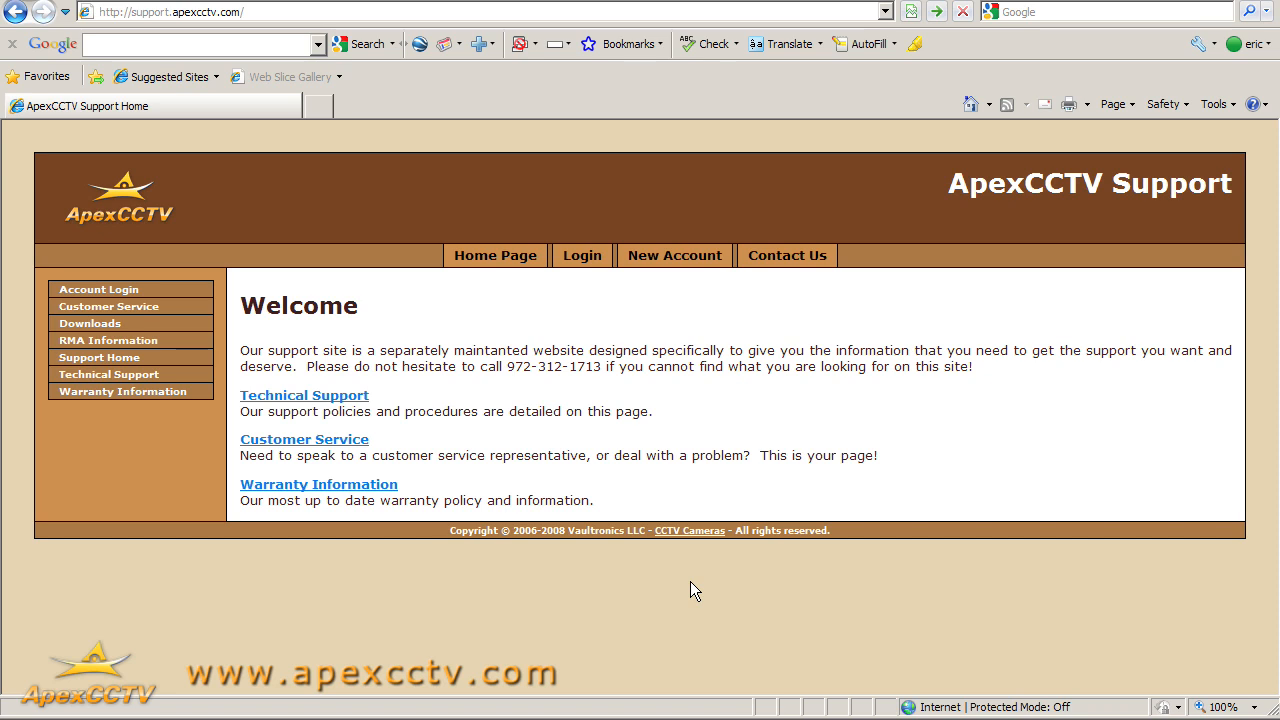
{"action": "mouse_move", "coordinate": [670, 599]}
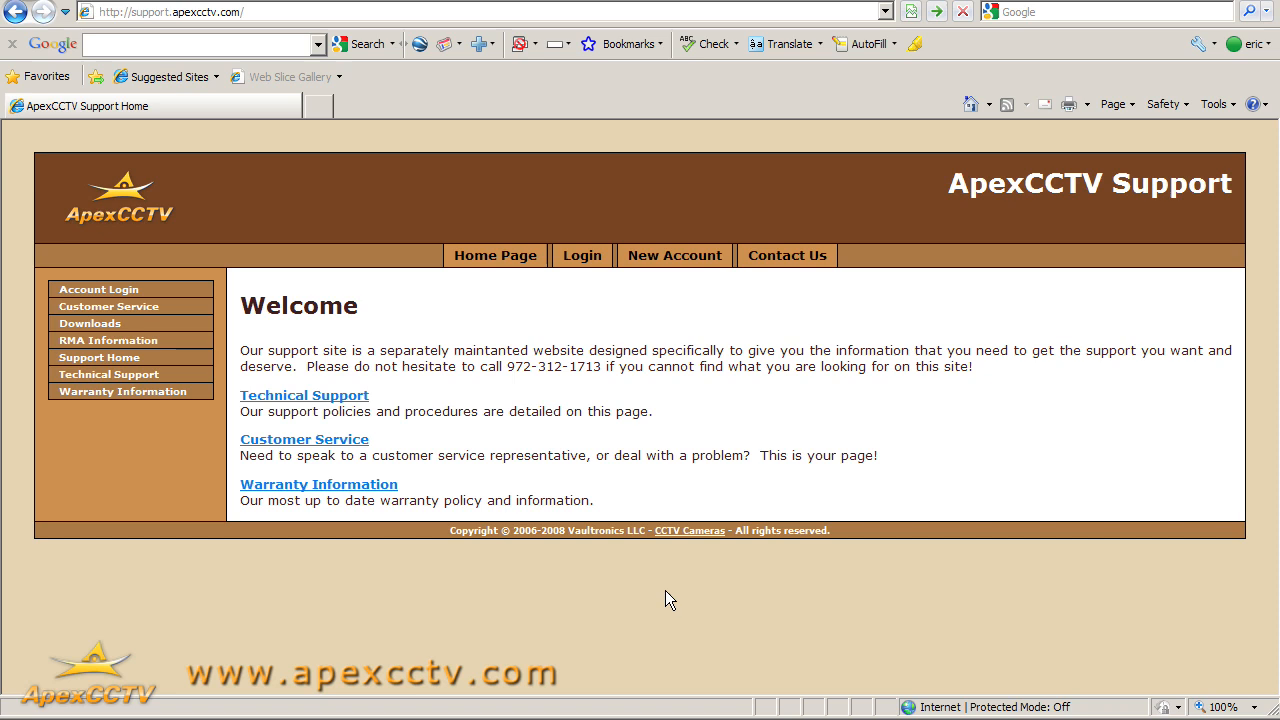
{"action": "mouse_move", "coordinate": [636, 642]}
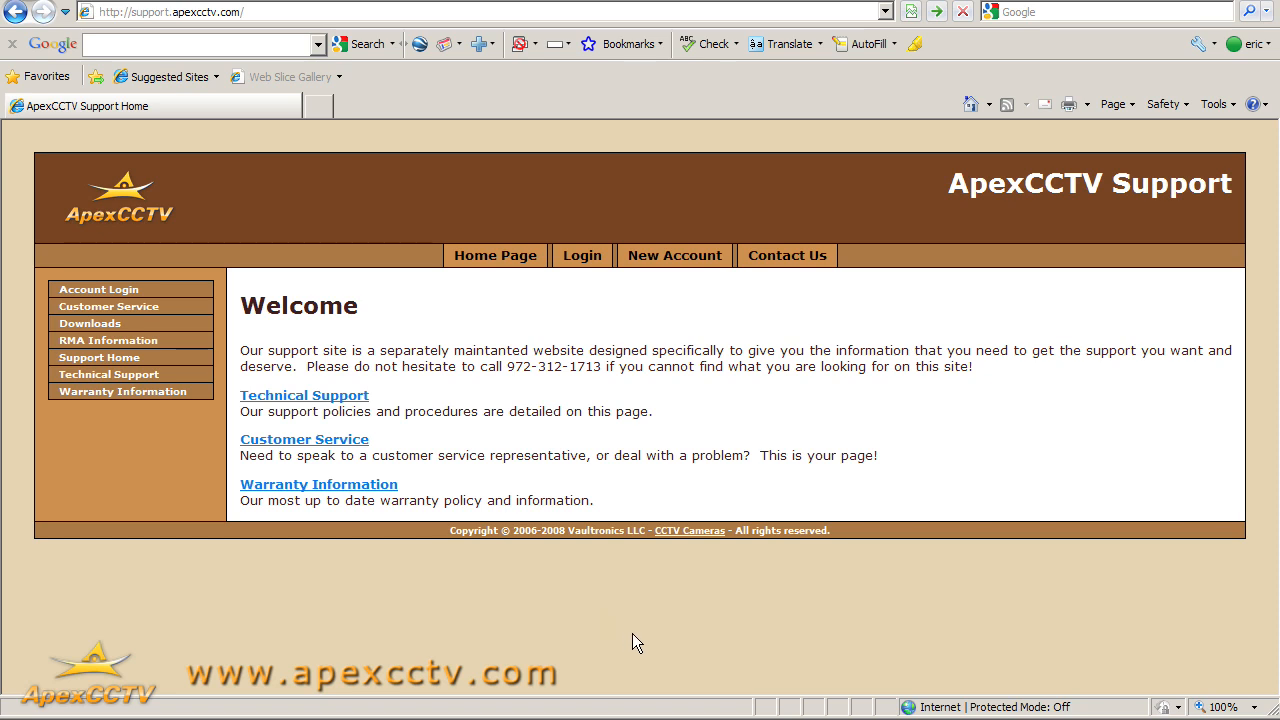
{"action": "mouse_move", "coordinate": [598, 337]}
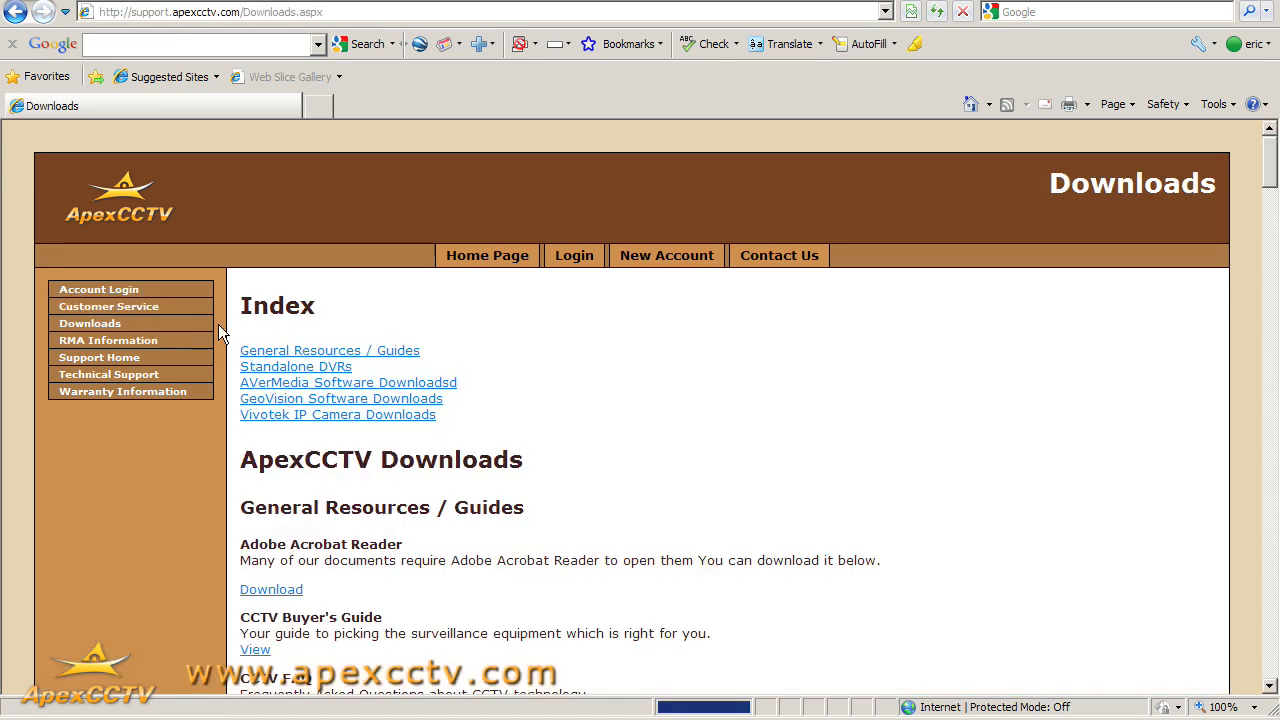
- Request the Generic Networking Guide download from the ApexCCTV Downloads page
{"action": "scroll", "scroll_direction": "down", "scroll_amount": 3}
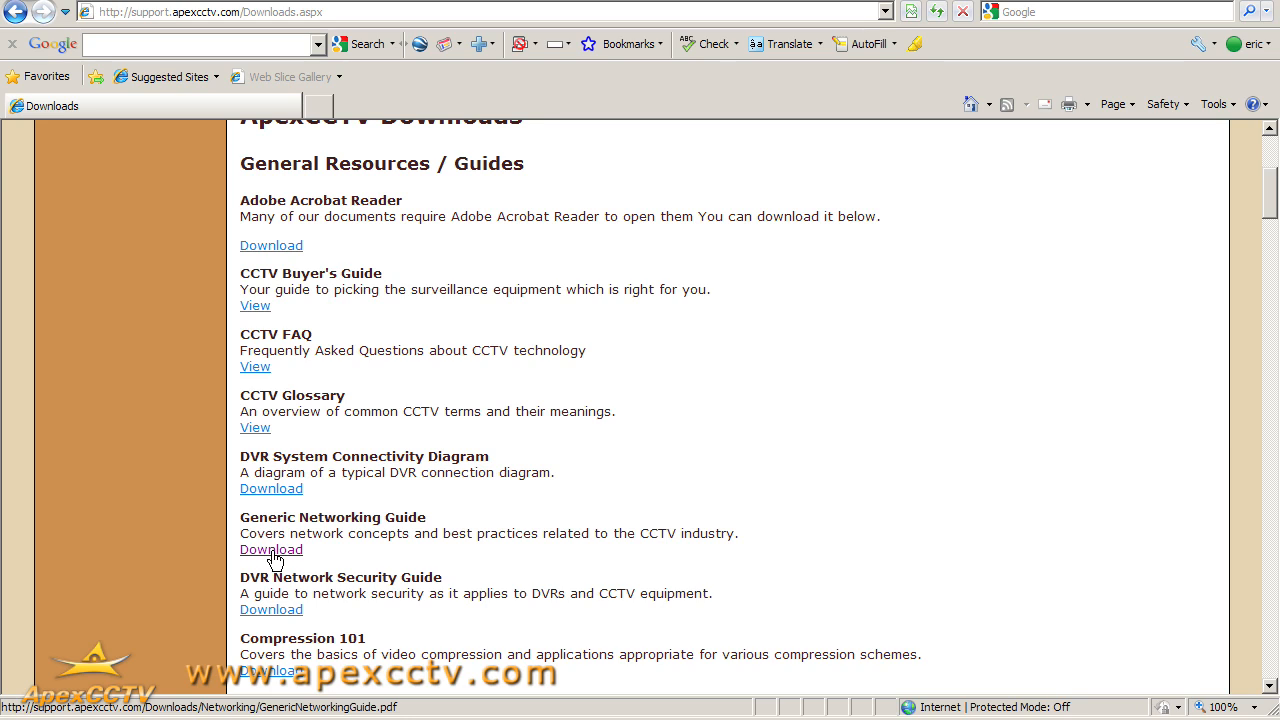
{"action": "left_click", "coordinate": [271, 549]}
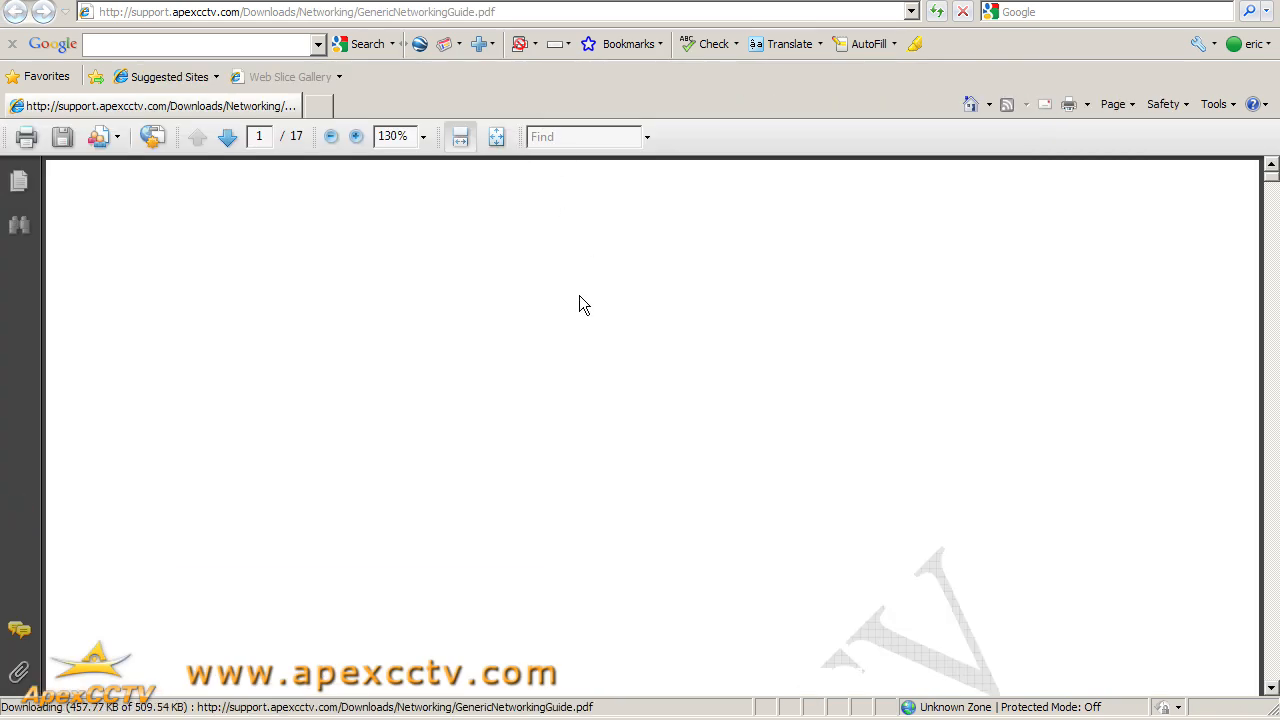
- View the guide at 100% zoom and highlight 'Your router's internal IP address' on page 7
{"action": "left_click", "coordinate": [423, 137]}
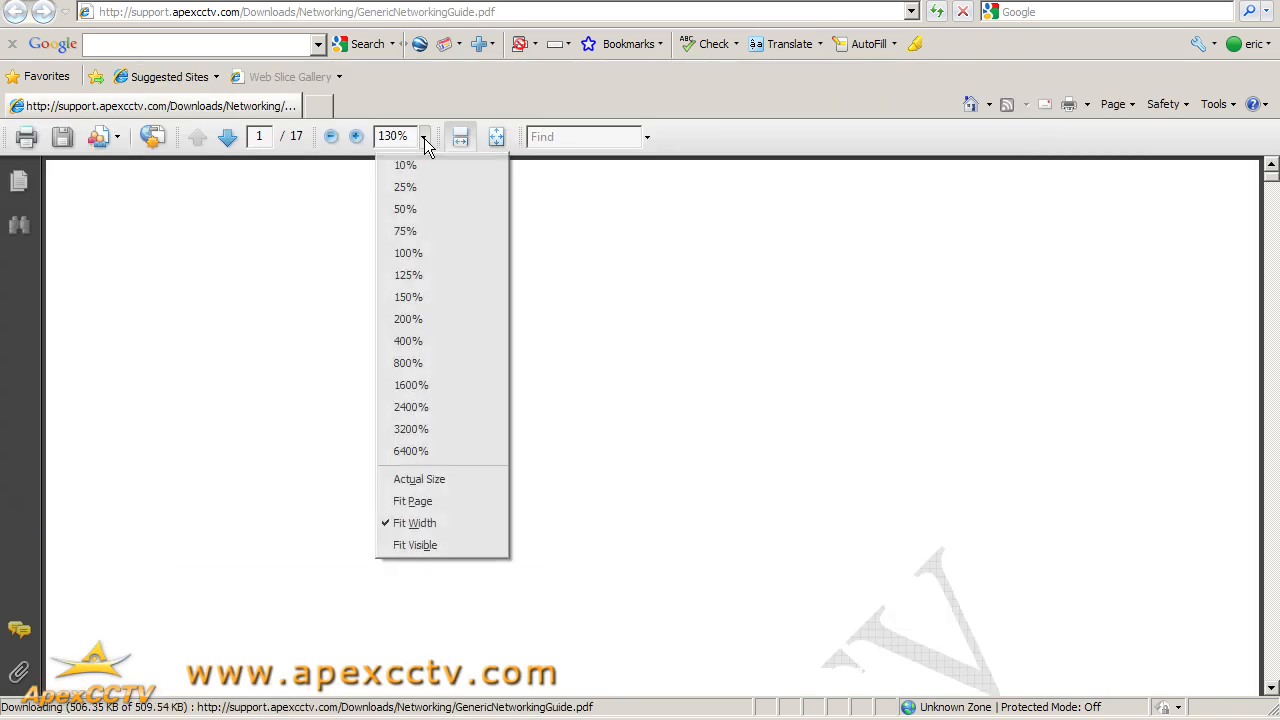
{"action": "left_click", "coordinate": [408, 252]}
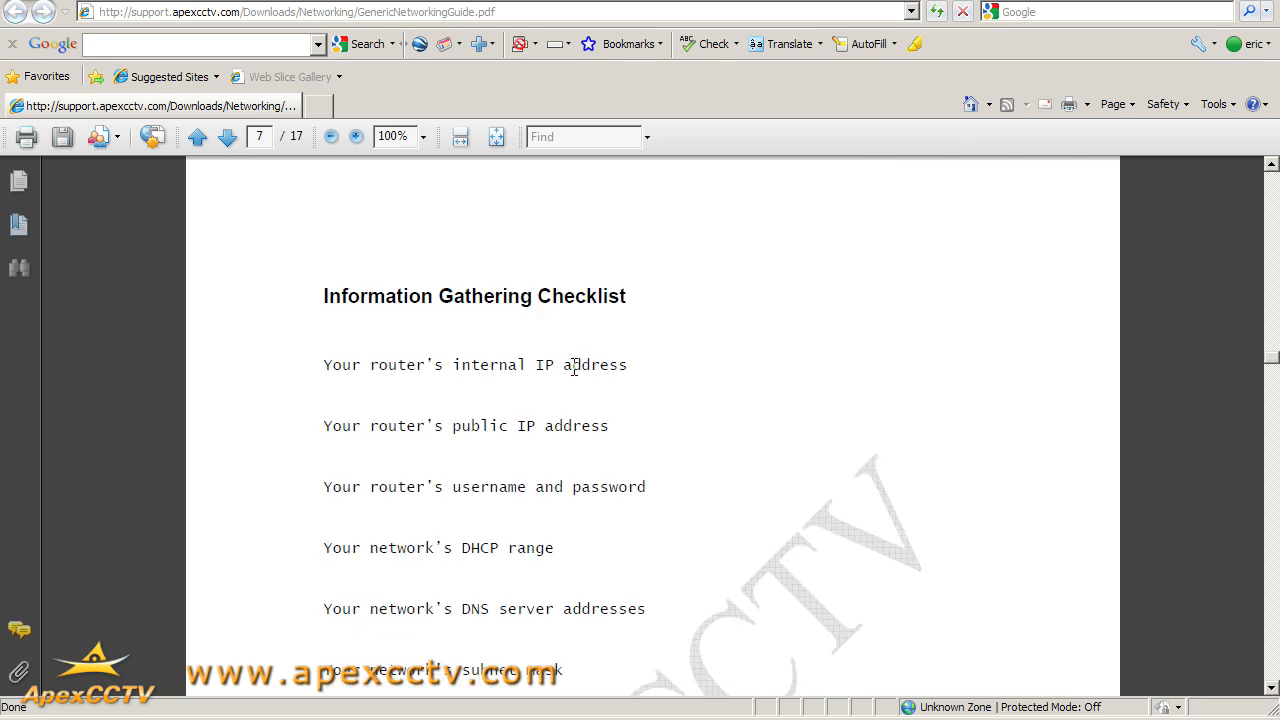
{"action": "left_click_drag", "start_coordinate": [323, 365], "coordinate": [628, 365]}
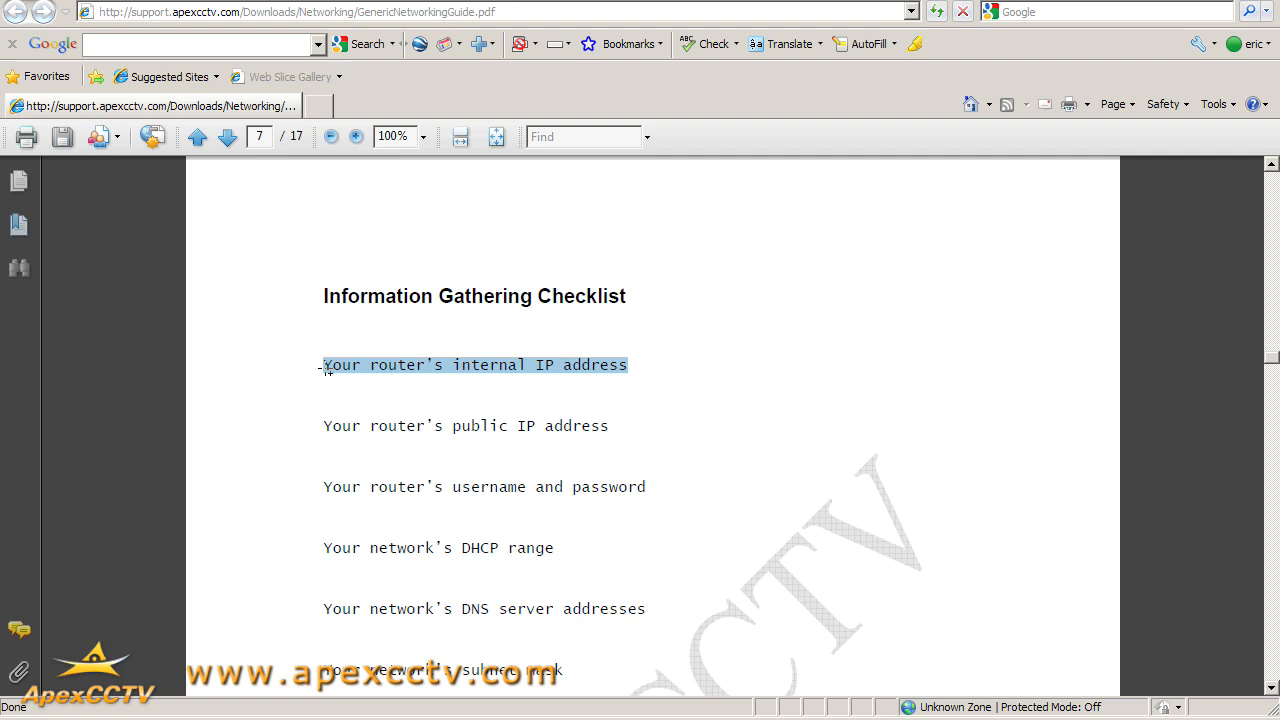
{"action": "mouse_move", "coordinate": [388, 385]}
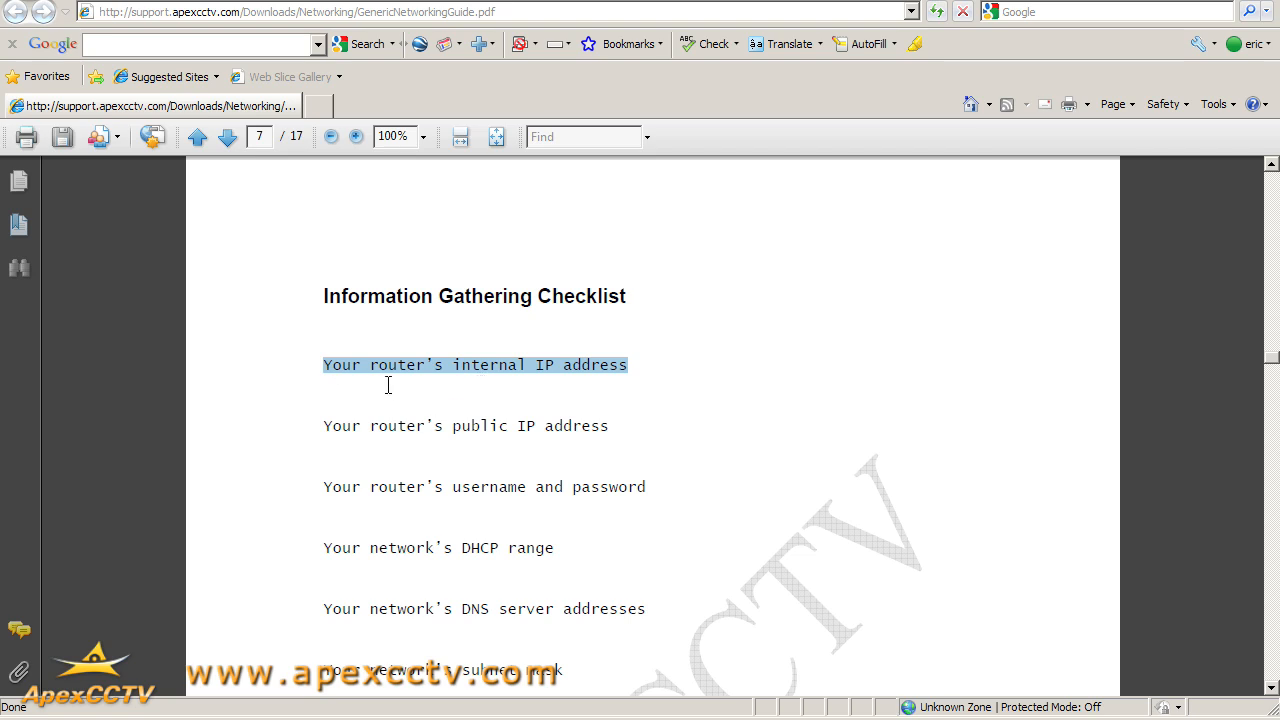
{"action": "mouse_move", "coordinate": [520, 414]}
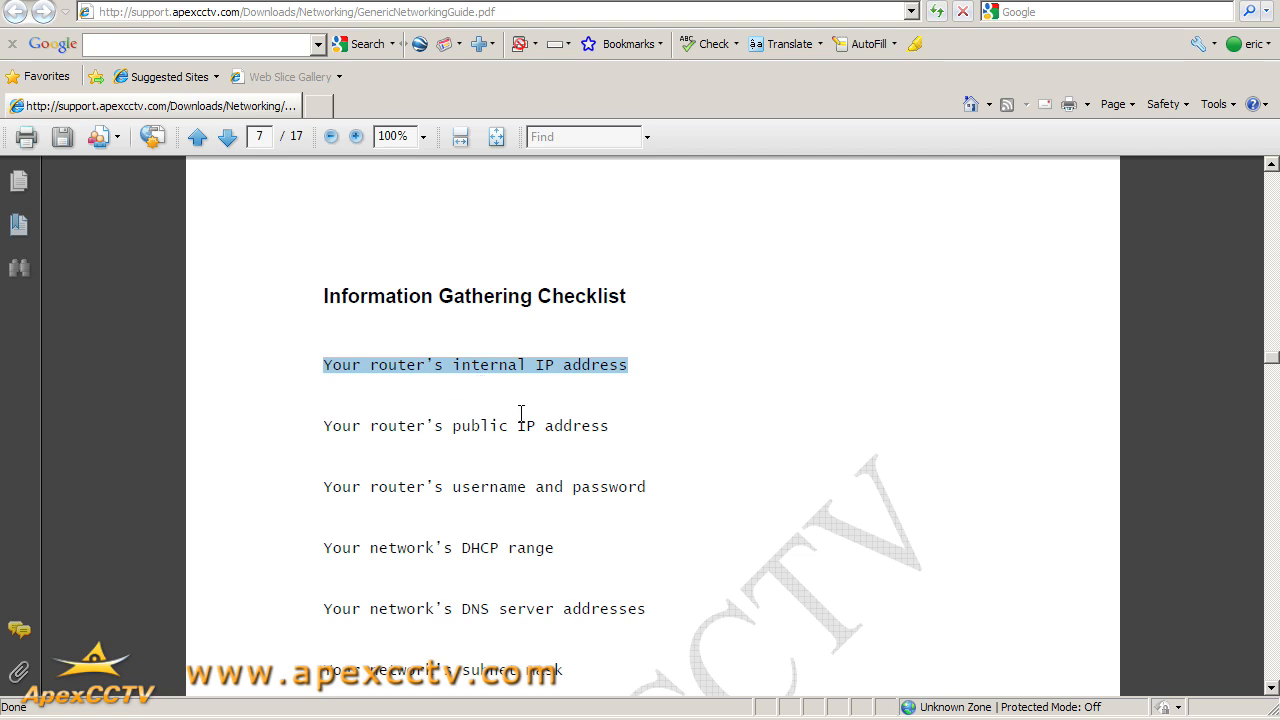
{"action": "mouse_move", "coordinate": [607, 398]}
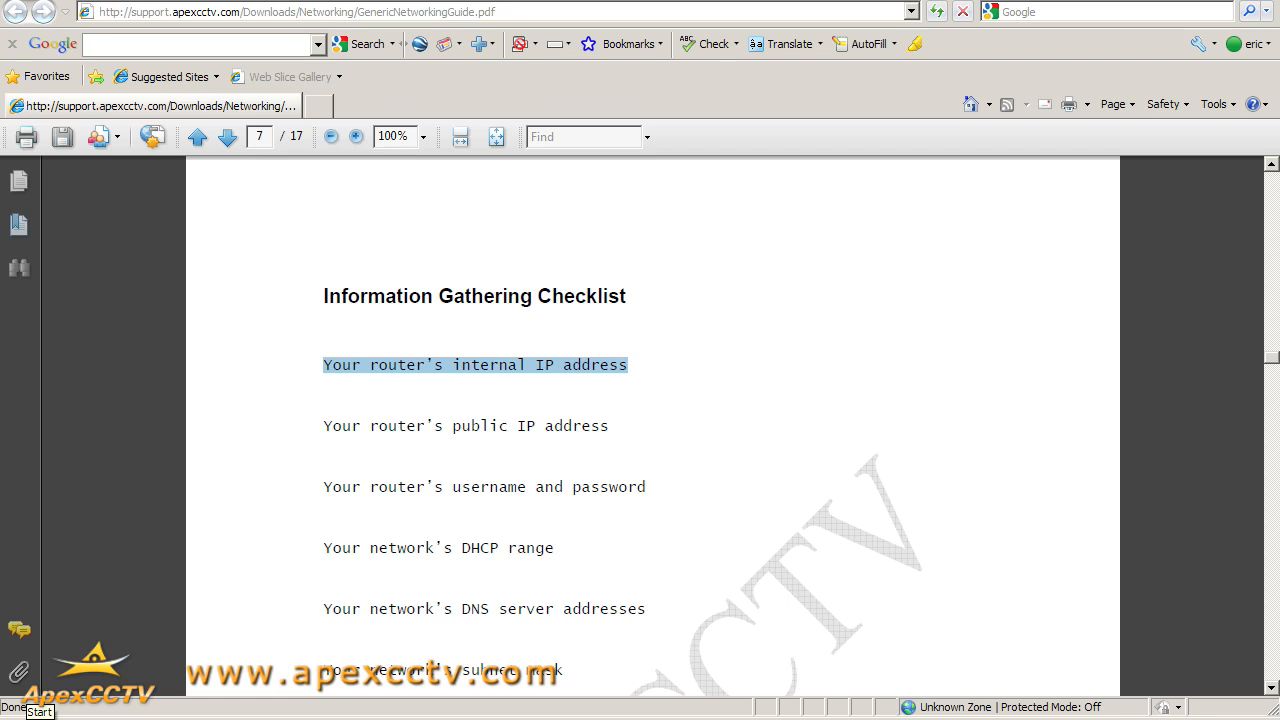
- Launch Command Prompt from Start Menu's Accessories folder
{"action": "left_click", "coordinate": [30, 711]}
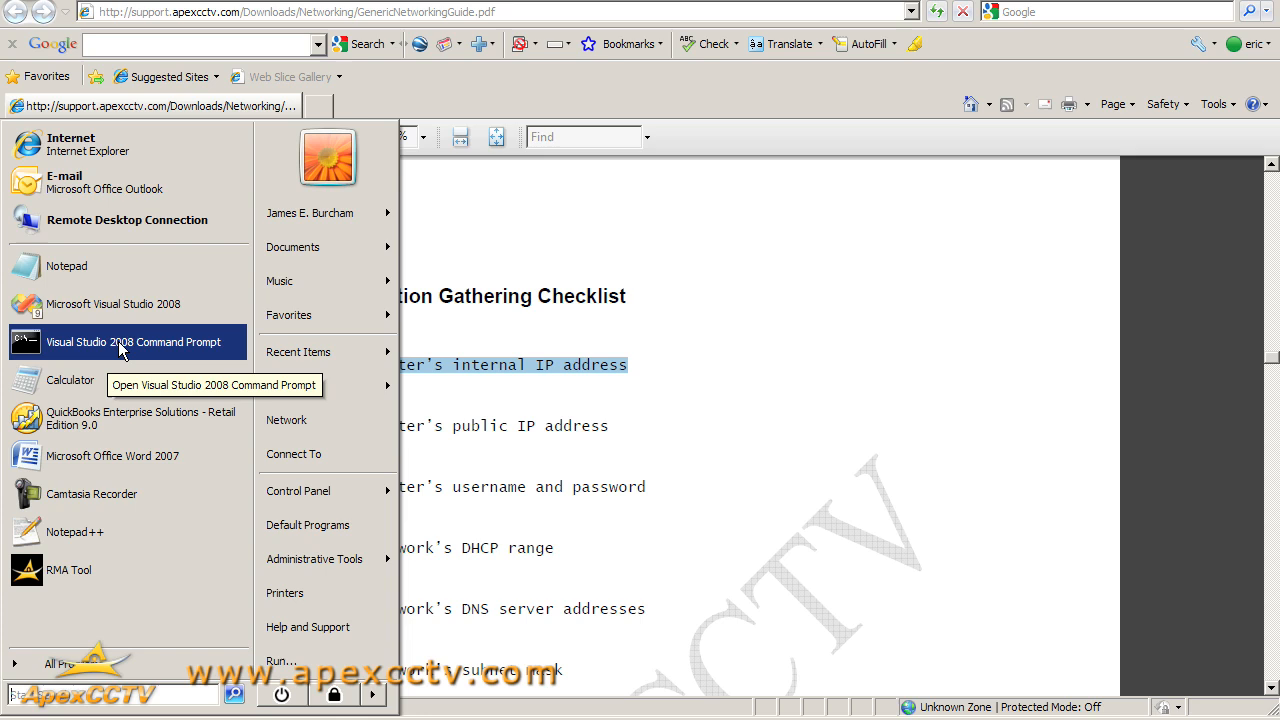
{"action": "mouse_move", "coordinate": [108, 350]}
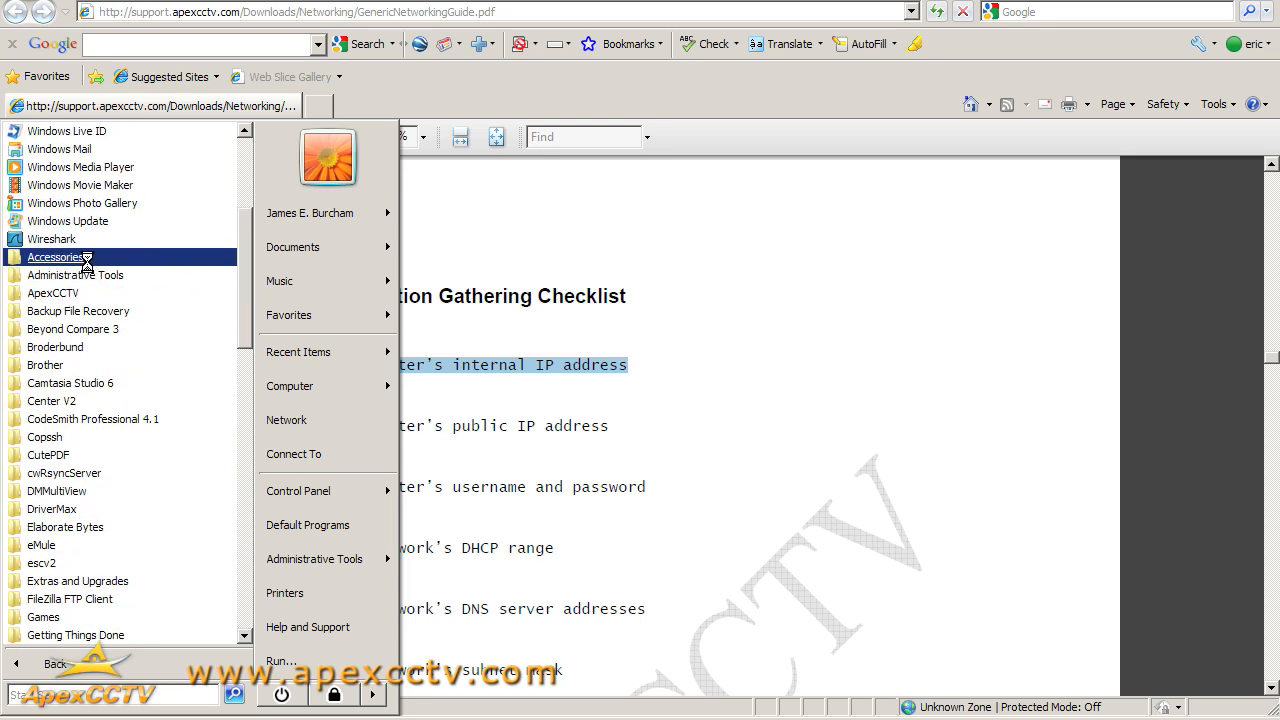
{"action": "left_click", "coordinate": [56, 257]}
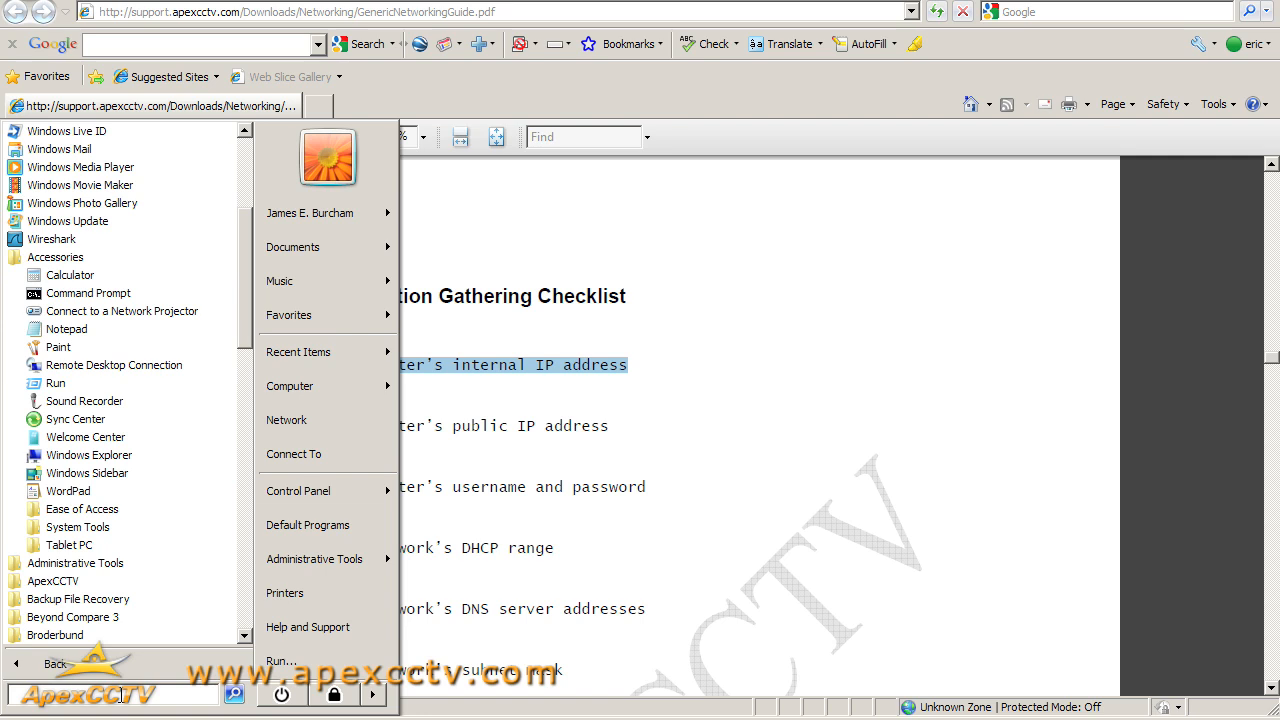
{"action": "left_click", "coordinate": [88, 293]}
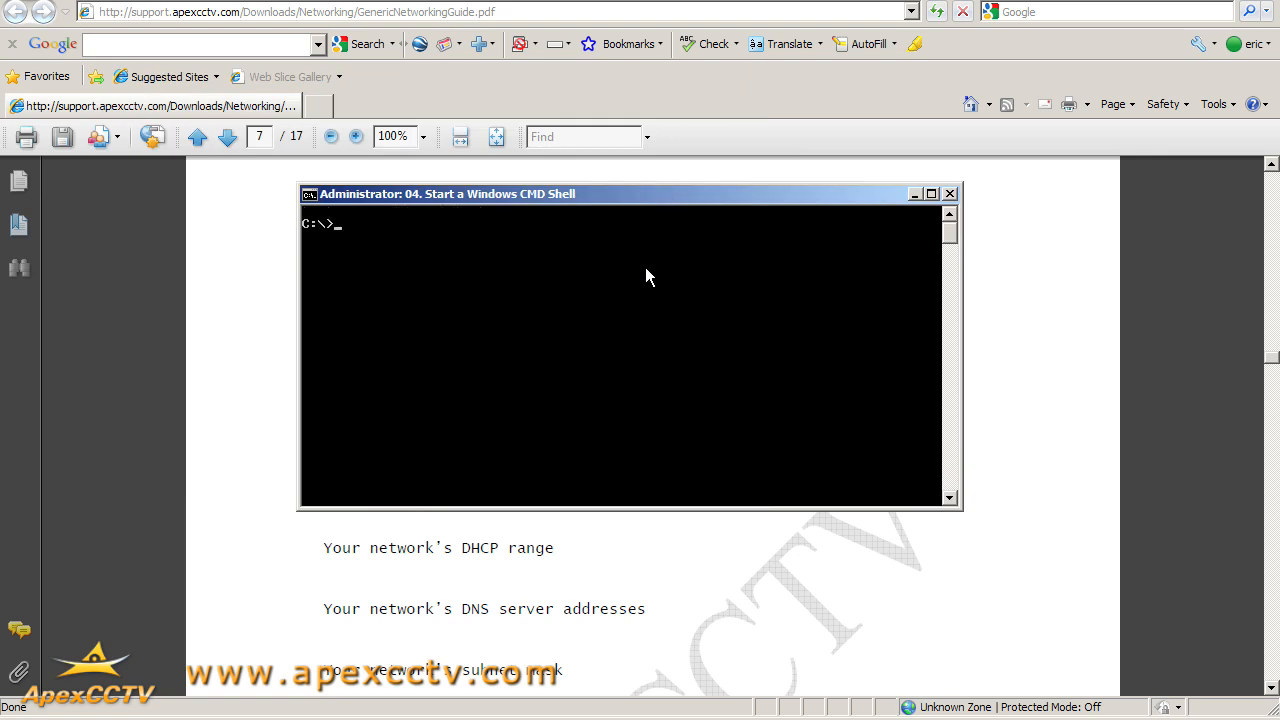
- Enter ipconfig /all at the C:\> prompt to list adapter details
{"action": "type", "text": "ipc"}
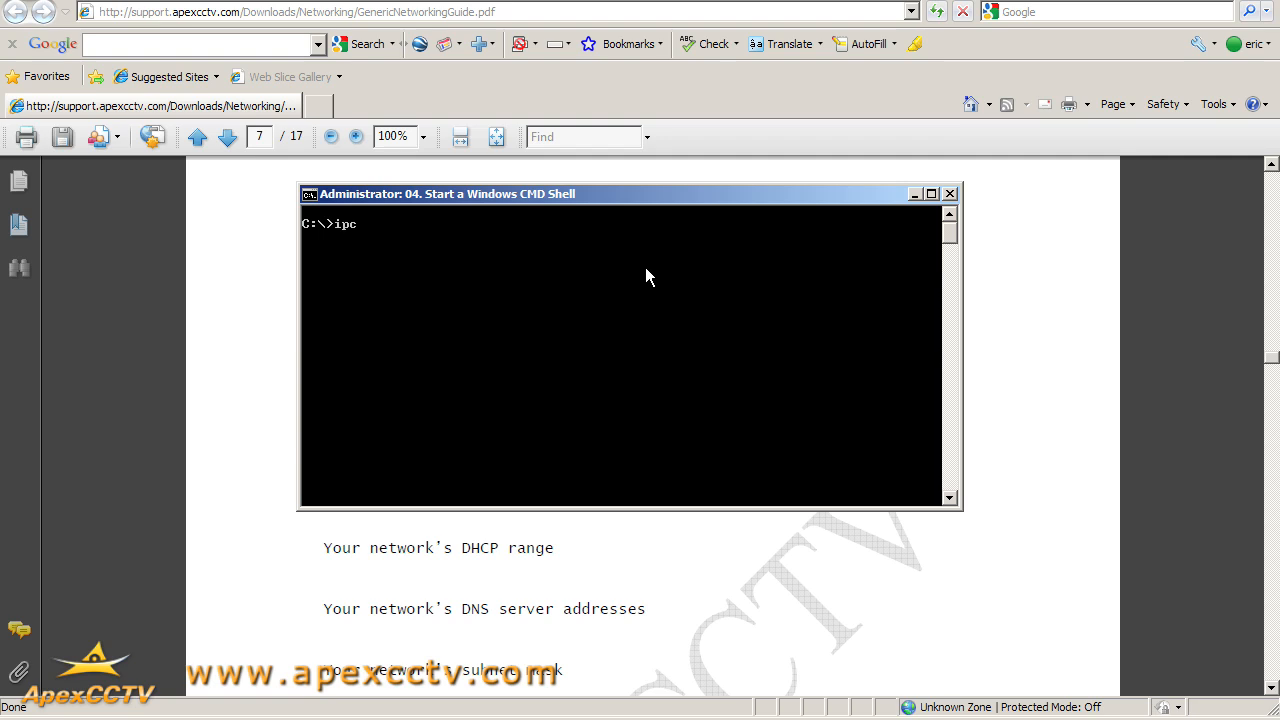
{"action": "type", "text": "onfig"}
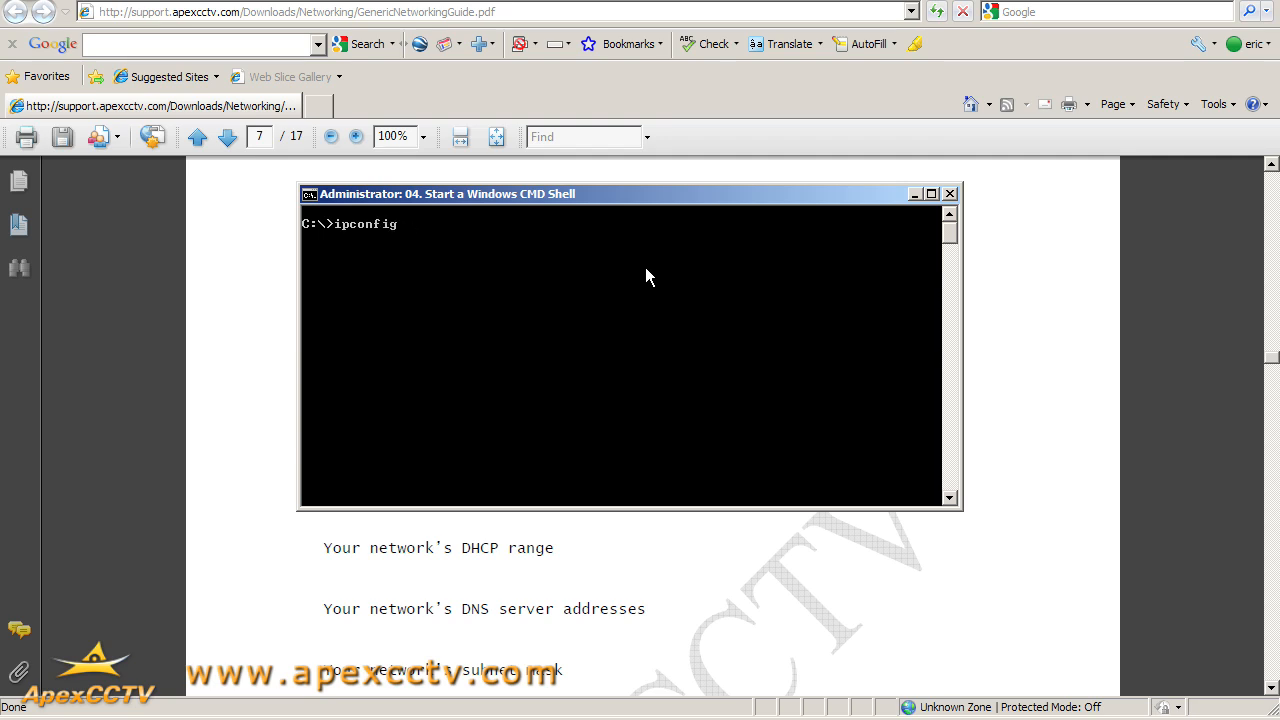
{"action": "type", "text": "/all"}
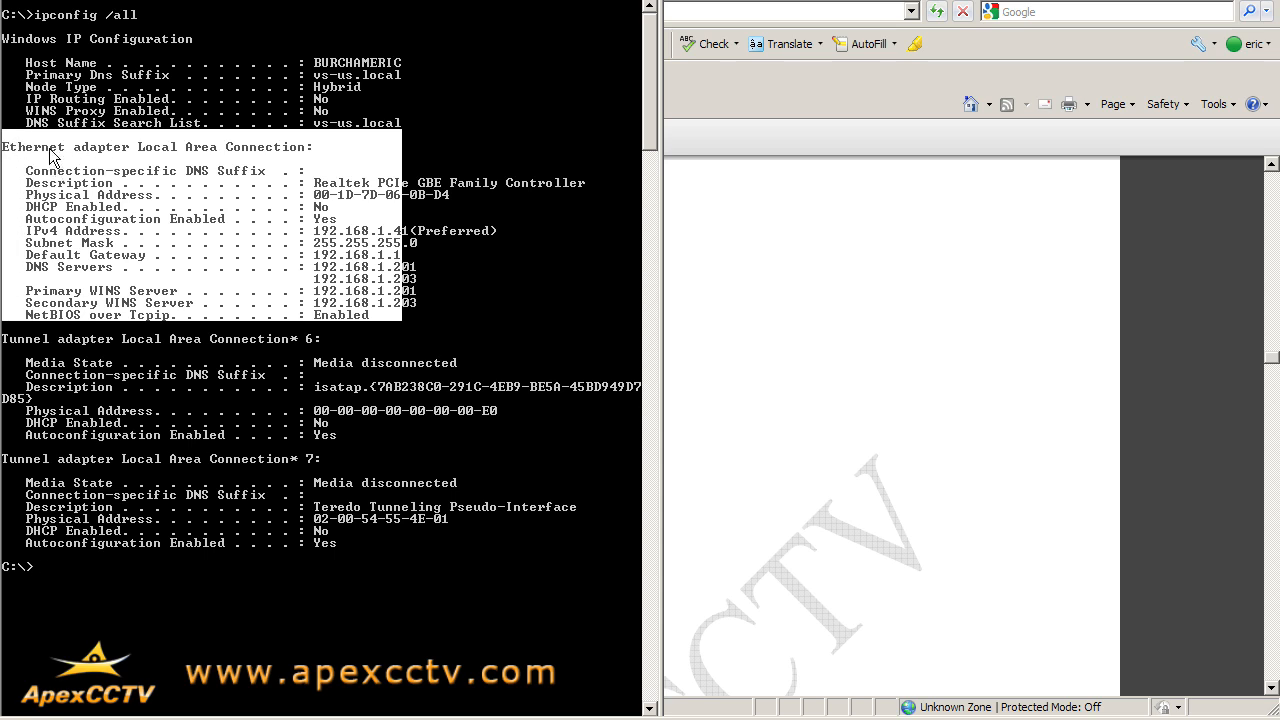
{"action": "mouse_move", "coordinate": [498, 183]}
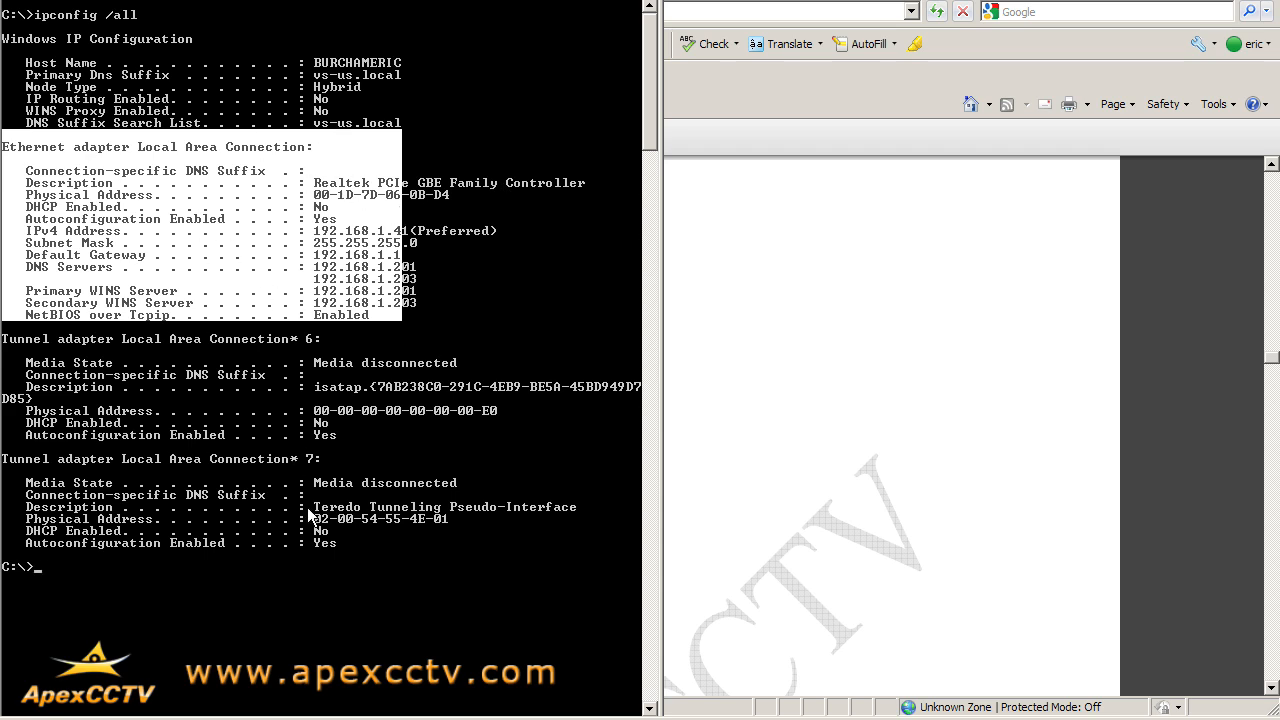
{"action": "mouse_move", "coordinate": [244, 540]}
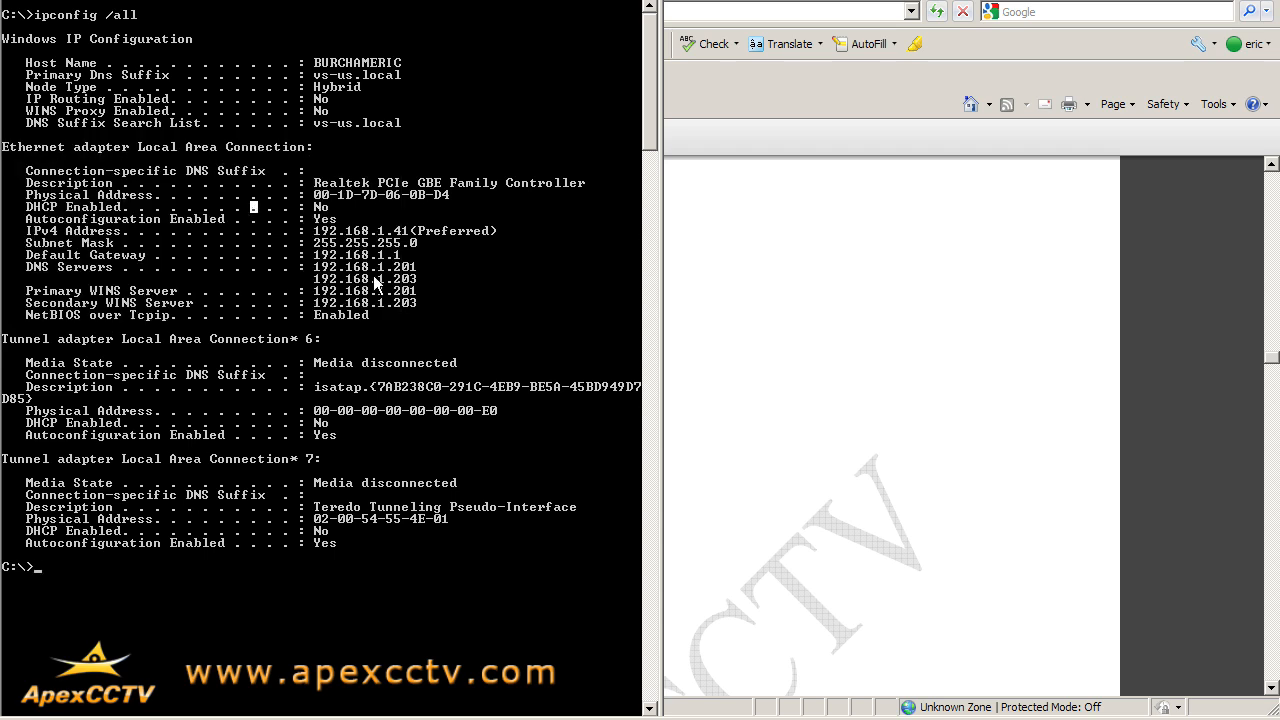
{"action": "mouse_move", "coordinate": [423, 307]}
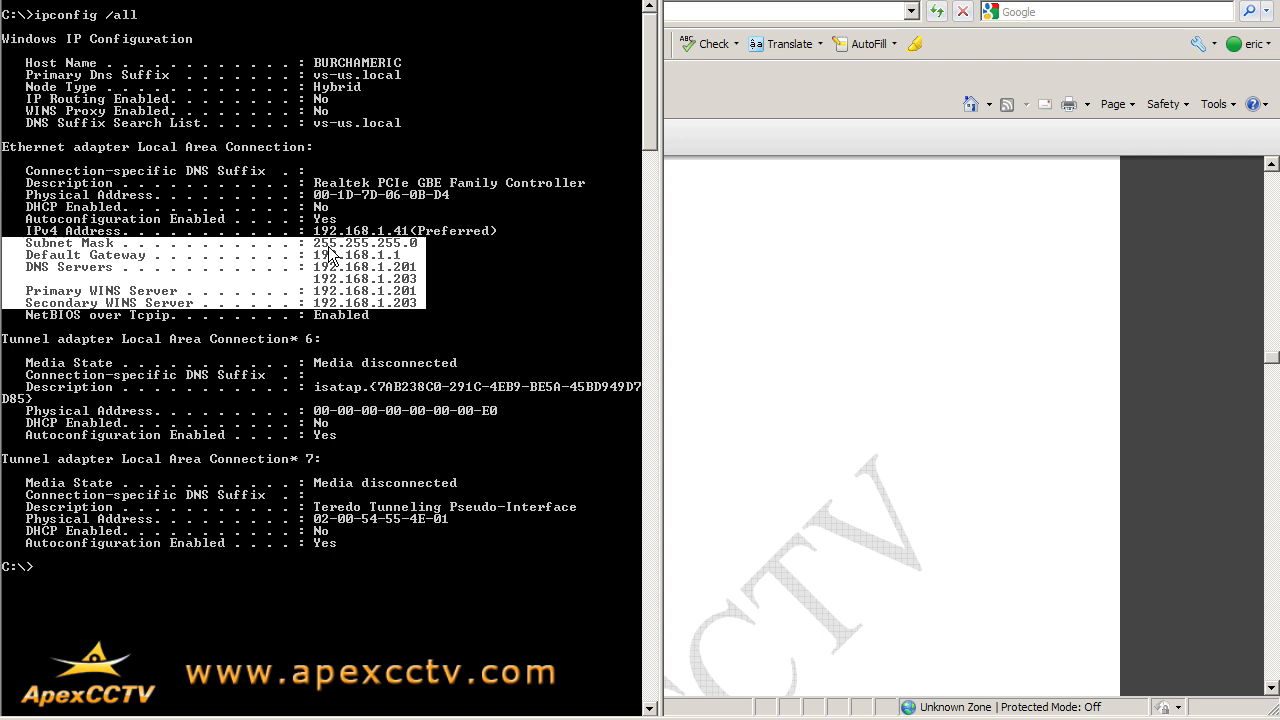
{"action": "mouse_move", "coordinate": [275, 270]}
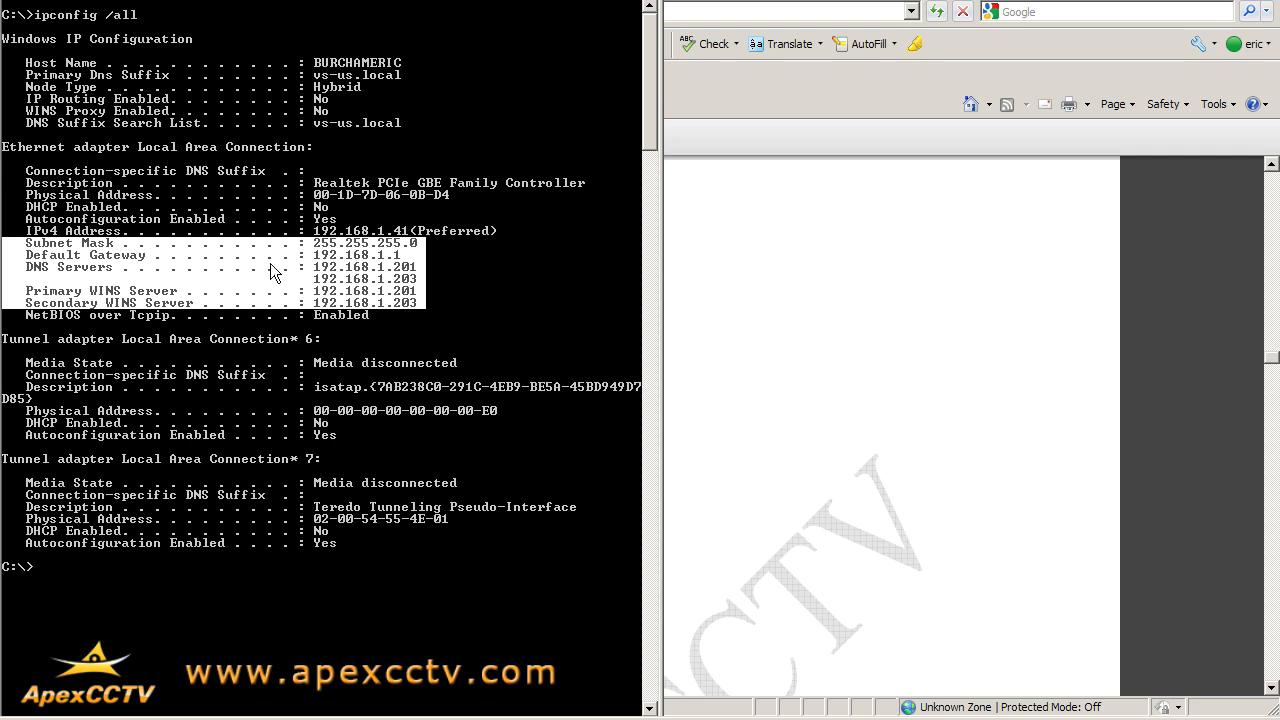
{"action": "mouse_move", "coordinate": [347, 313]}
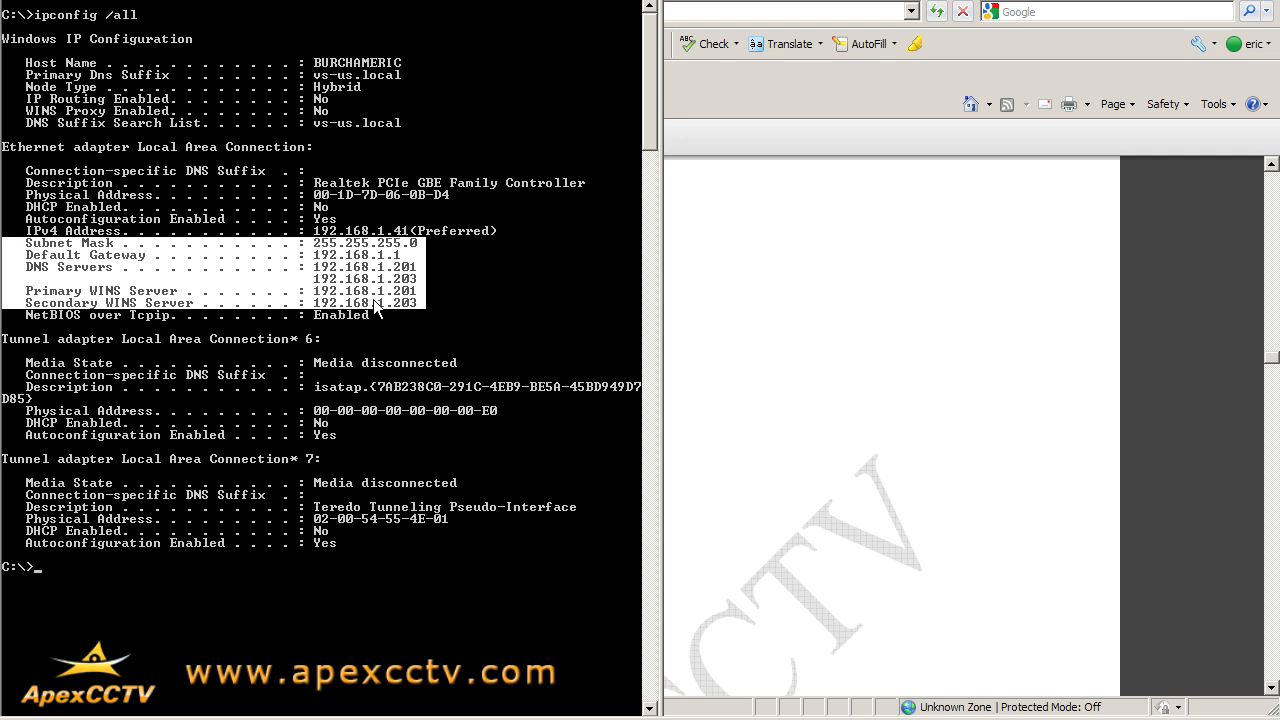
{"action": "mouse_move", "coordinate": [205, 262]}
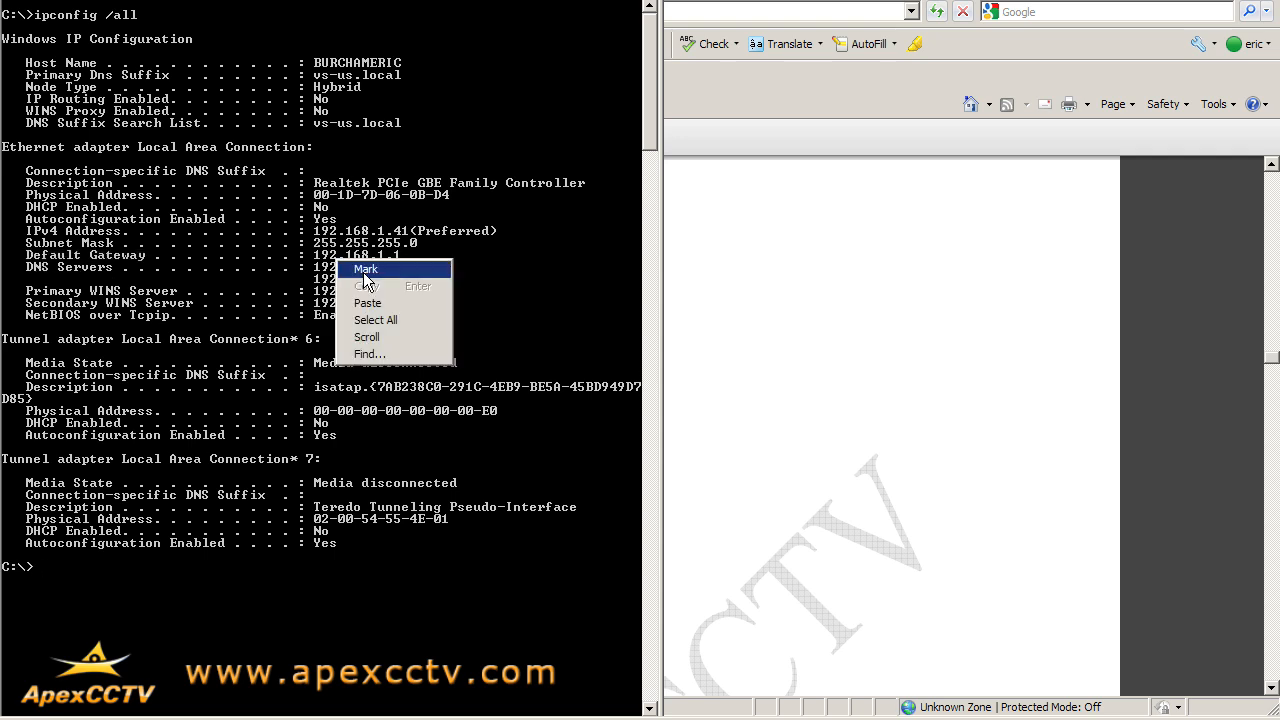
{"action": "mouse_move", "coordinate": [368, 303]}
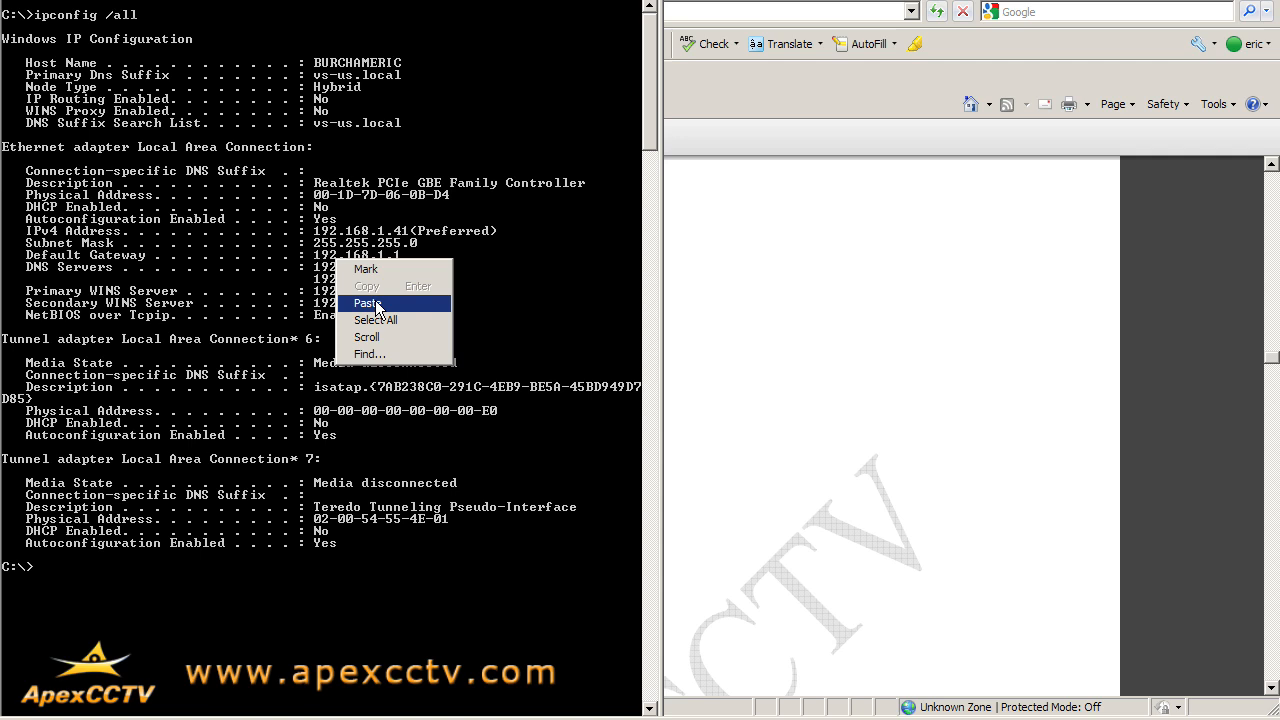
- Paste the copied Default Gateway 192.168.1.1 line at the prompt
{"action": "left_click", "coordinate": [368, 303]}
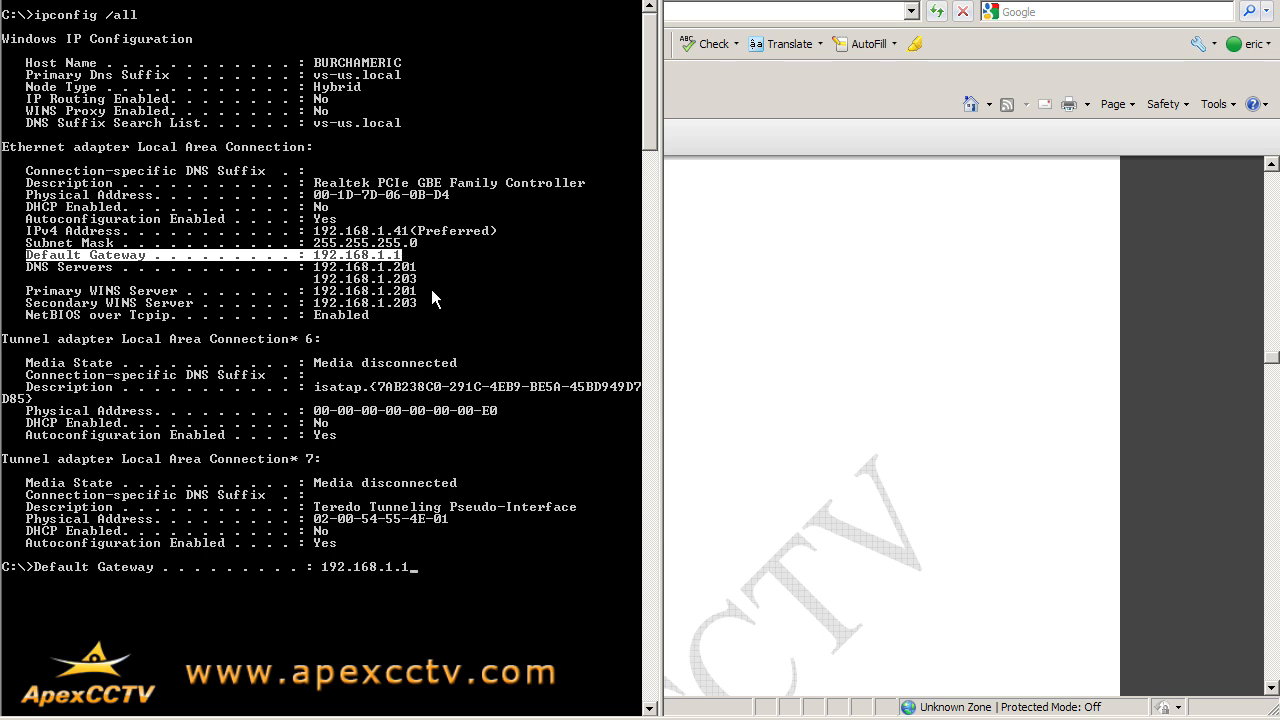
{"action": "mouse_move", "coordinate": [438, 310]}
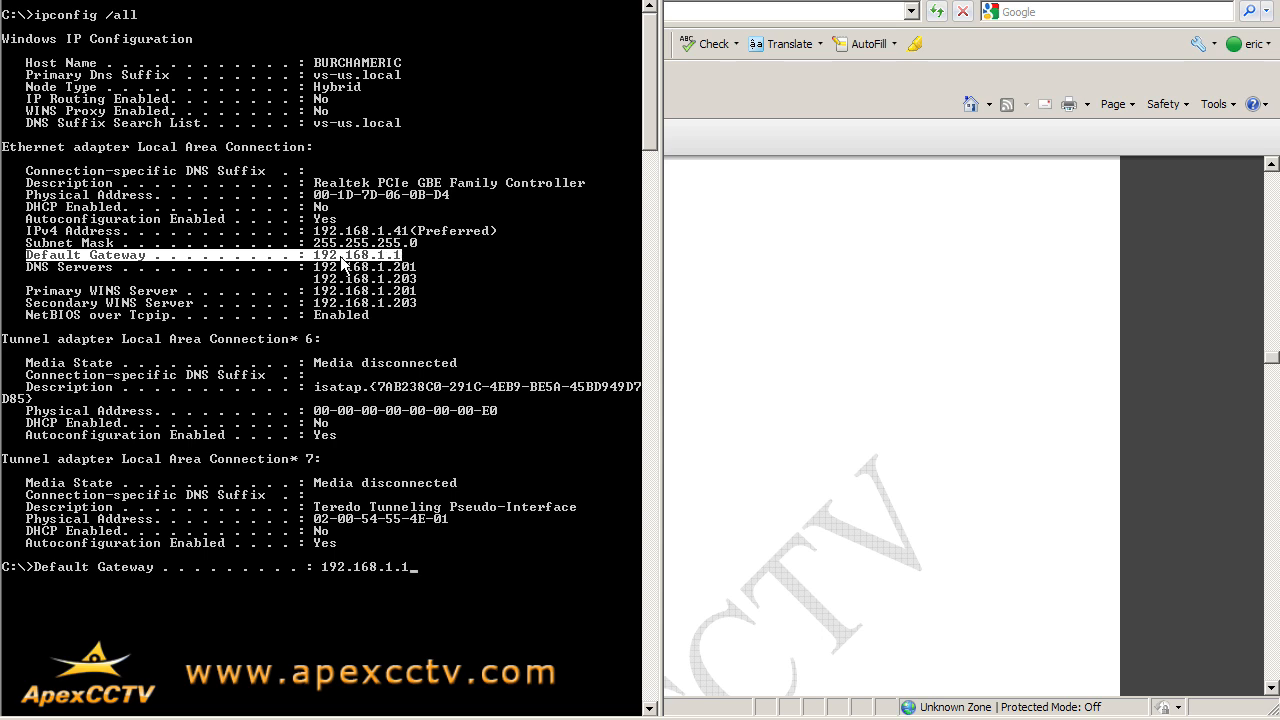
{"action": "mouse_move", "coordinate": [405, 265]}
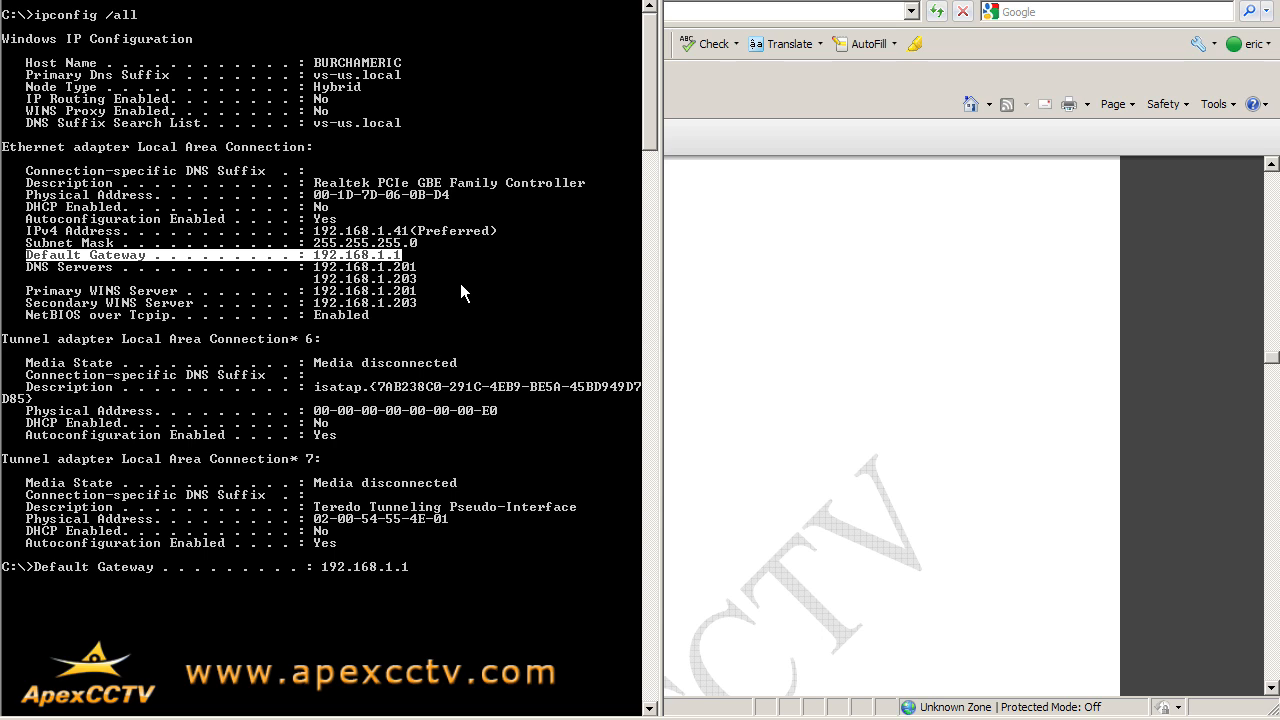
{"action": "mouse_move", "coordinate": [477, 293]}
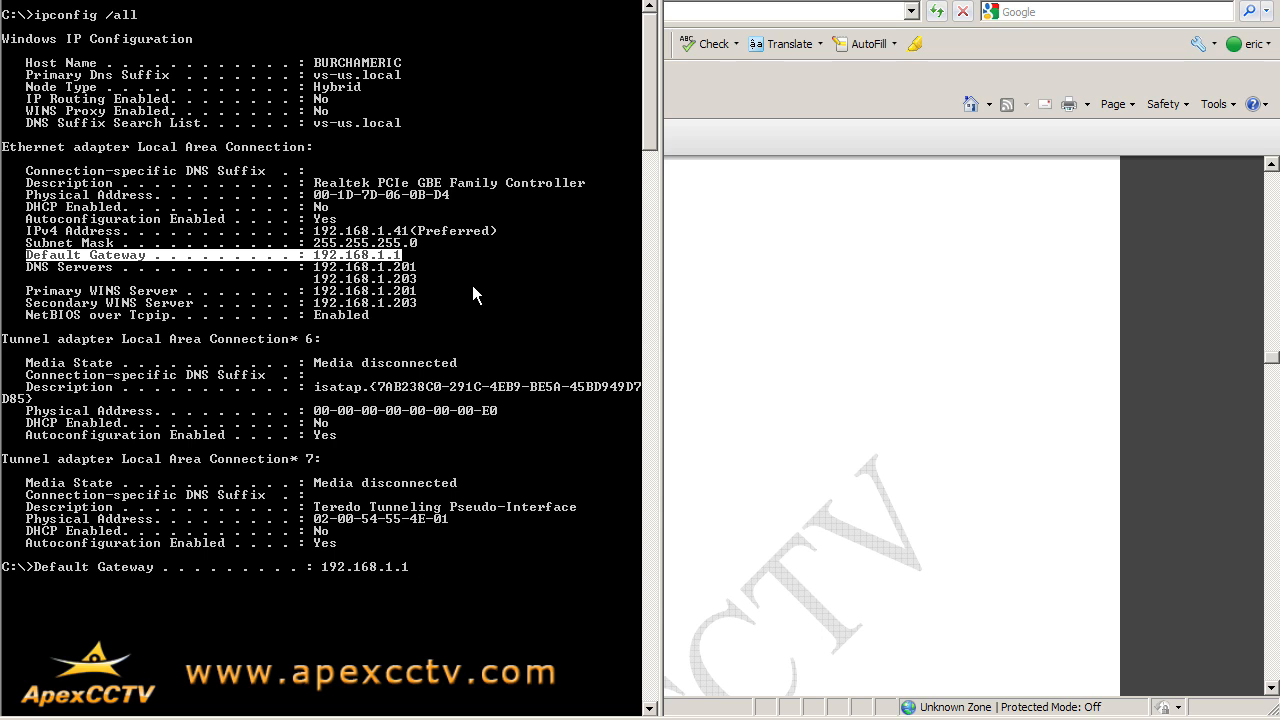
{"action": "mouse_move", "coordinate": [133, 266]}
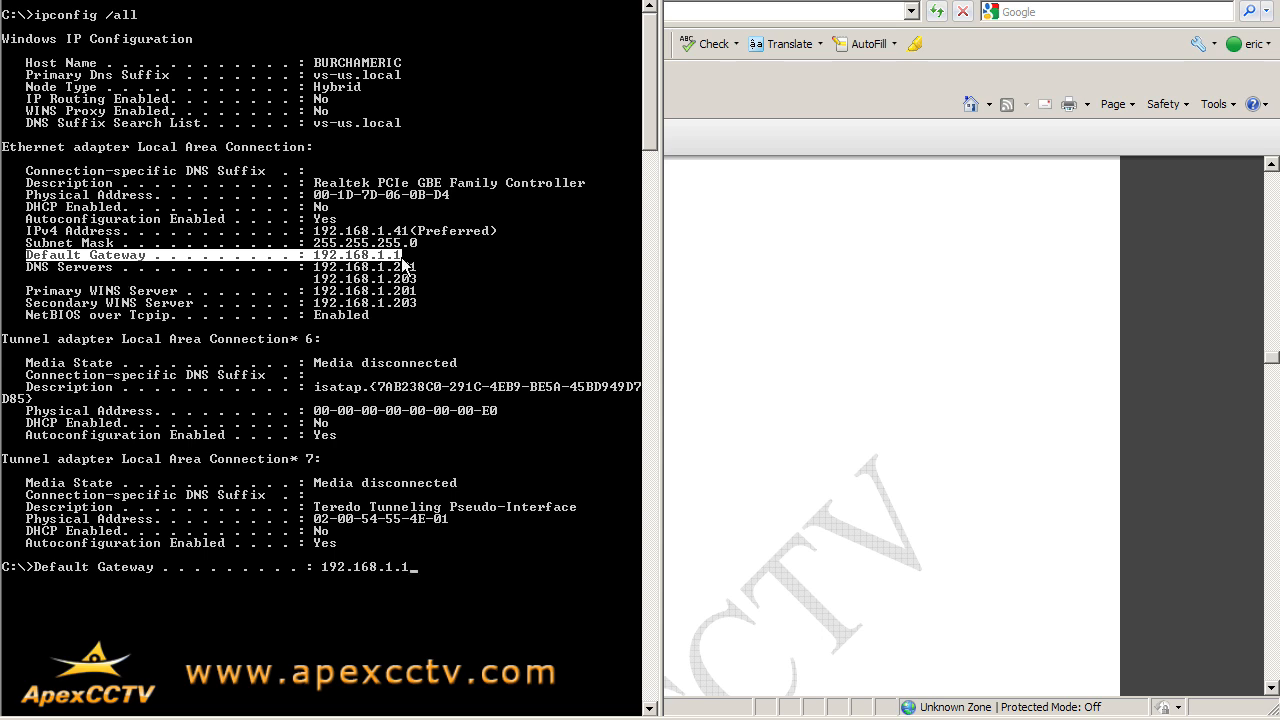
{"action": "mouse_move", "coordinate": [398, 265]}
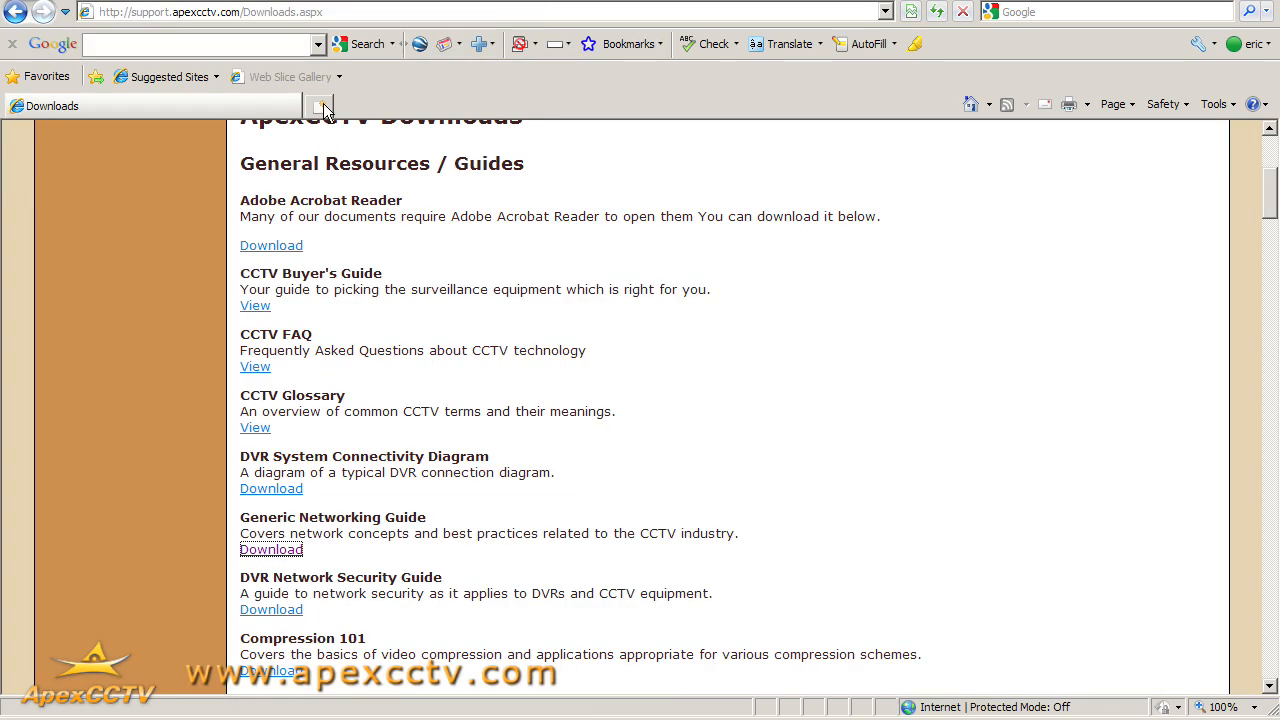
- Search Google for 192.168.1.1 from the Internet Explorer address bar
{"action": "type", "text": "192.168.1.1&sourceid=ie7&rls=com.microsoft:en-us:IE-Address&ie=&oe=&rlz=1I7GGLL_en"}
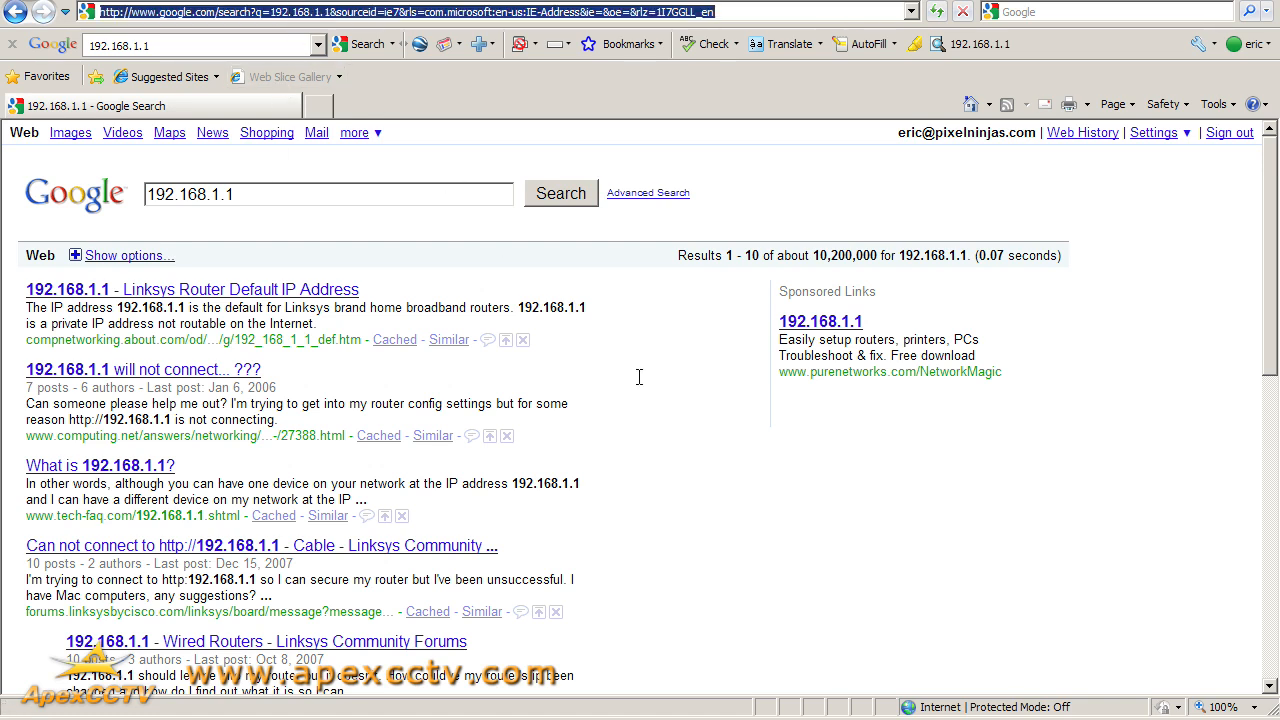
{"action": "mouse_move", "coordinate": [714, 389]}
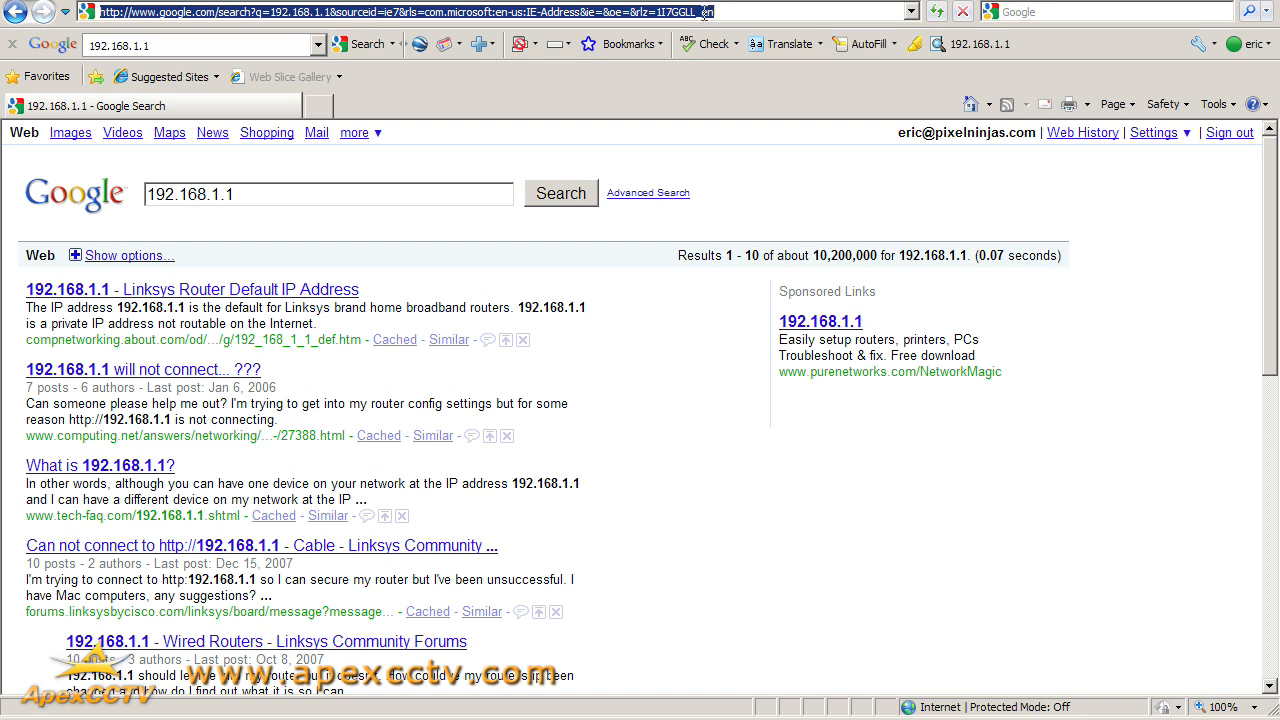
{"action": "mouse_move", "coordinate": [716, 439]}
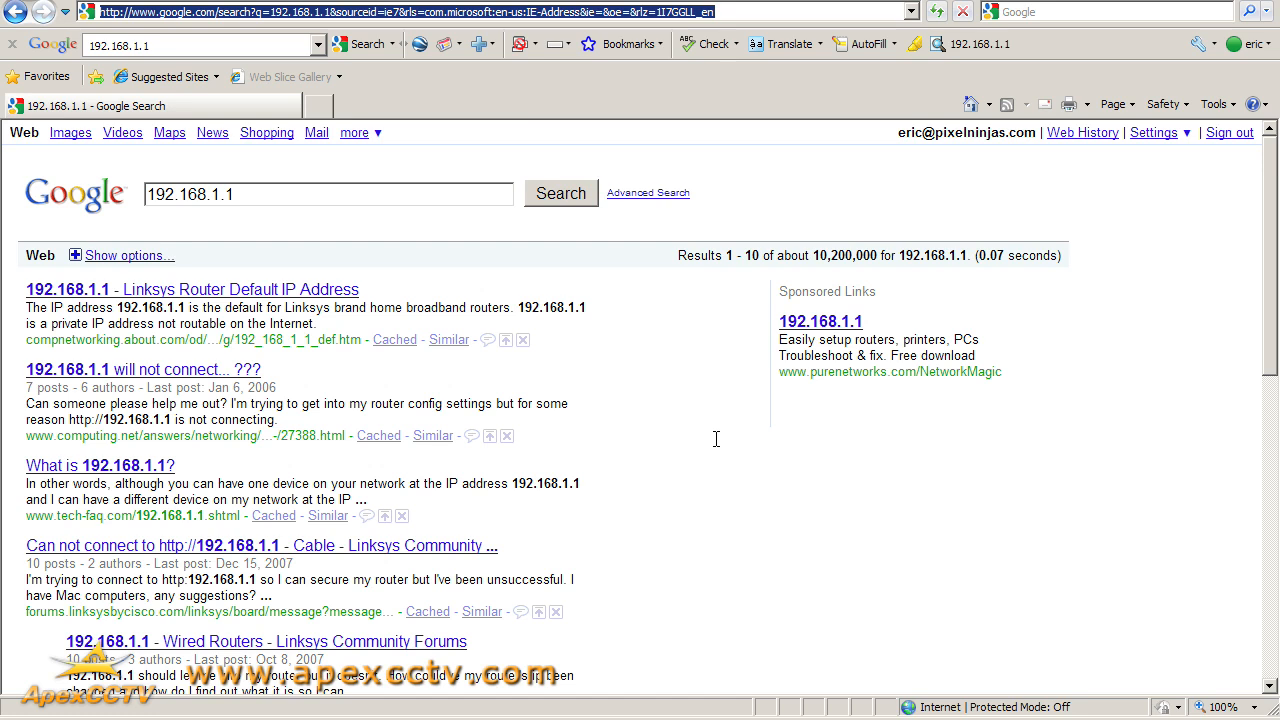
{"action": "mouse_move", "coordinate": [768, 490]}
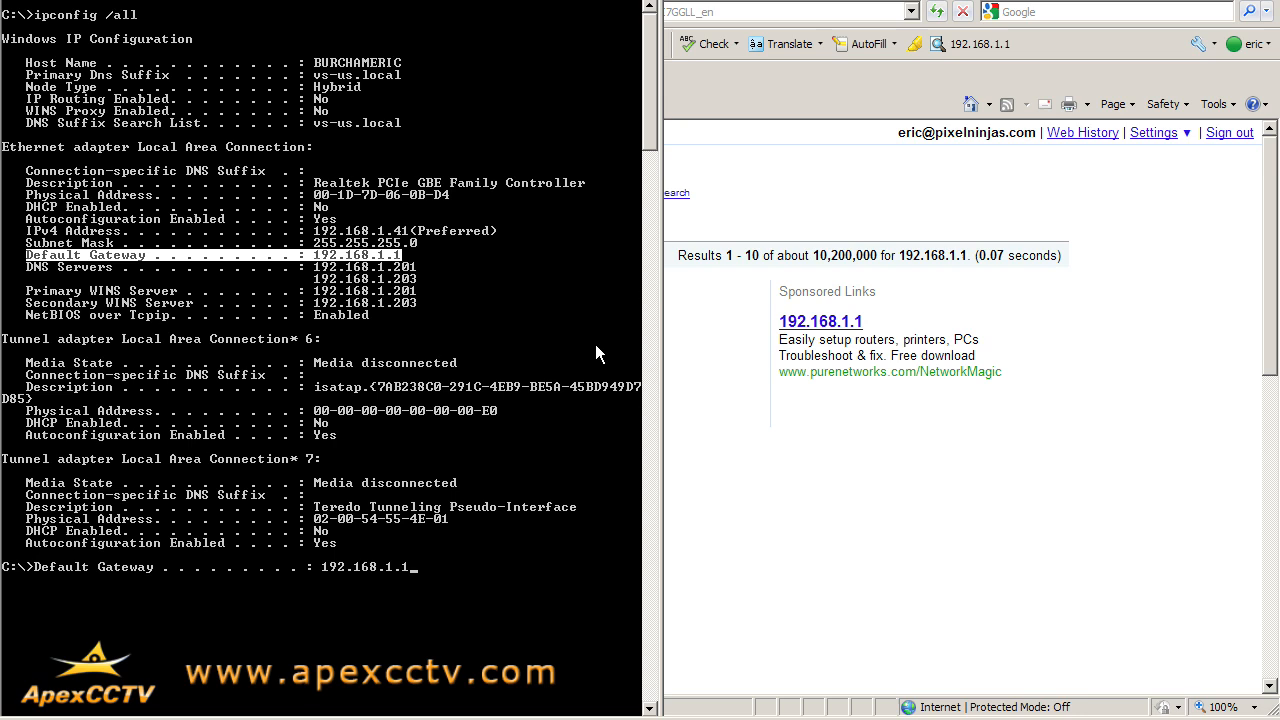
{"action": "mouse_move", "coordinate": [478, 308]}
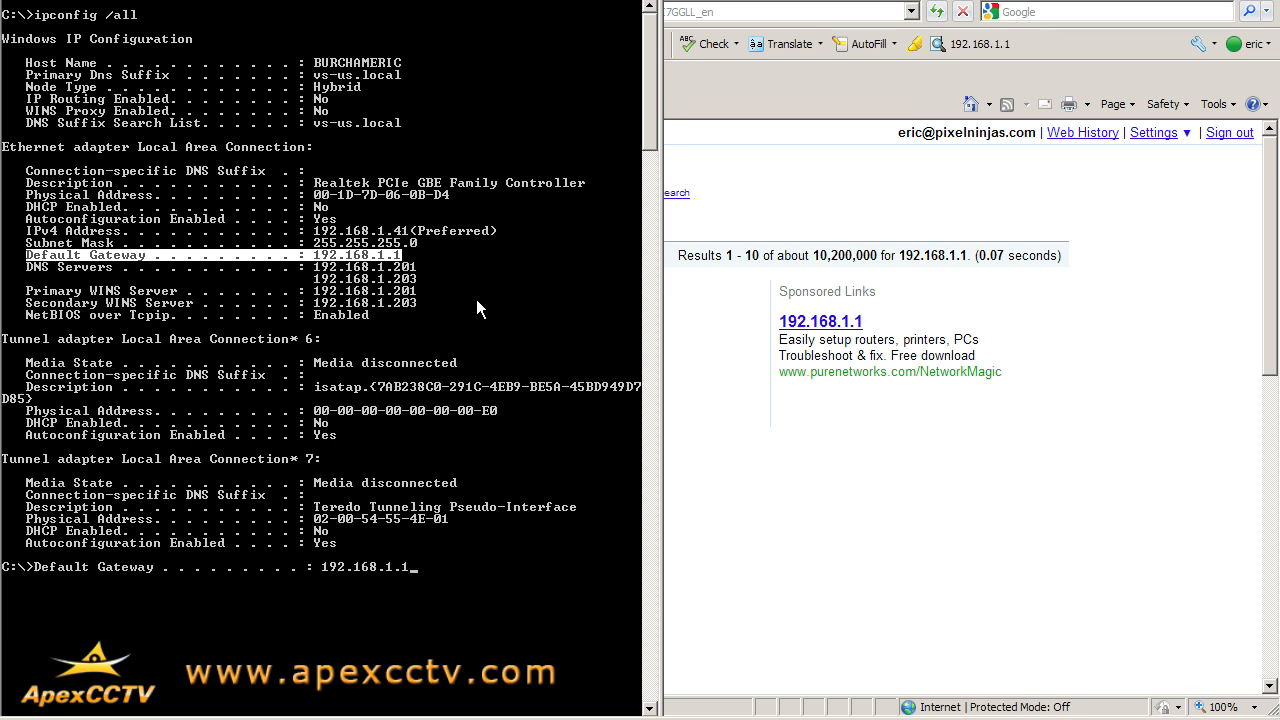
{"action": "mouse_move", "coordinate": [449, 264]}
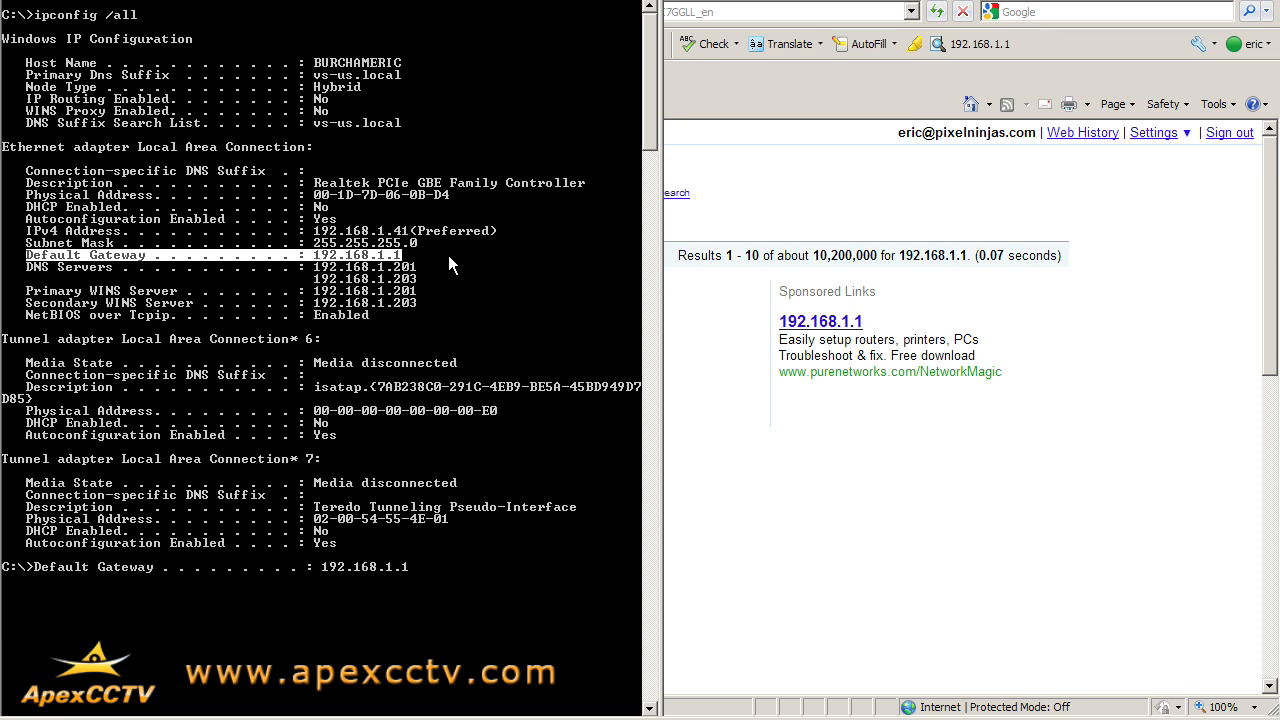
{"action": "mouse_move", "coordinate": [462, 627]}
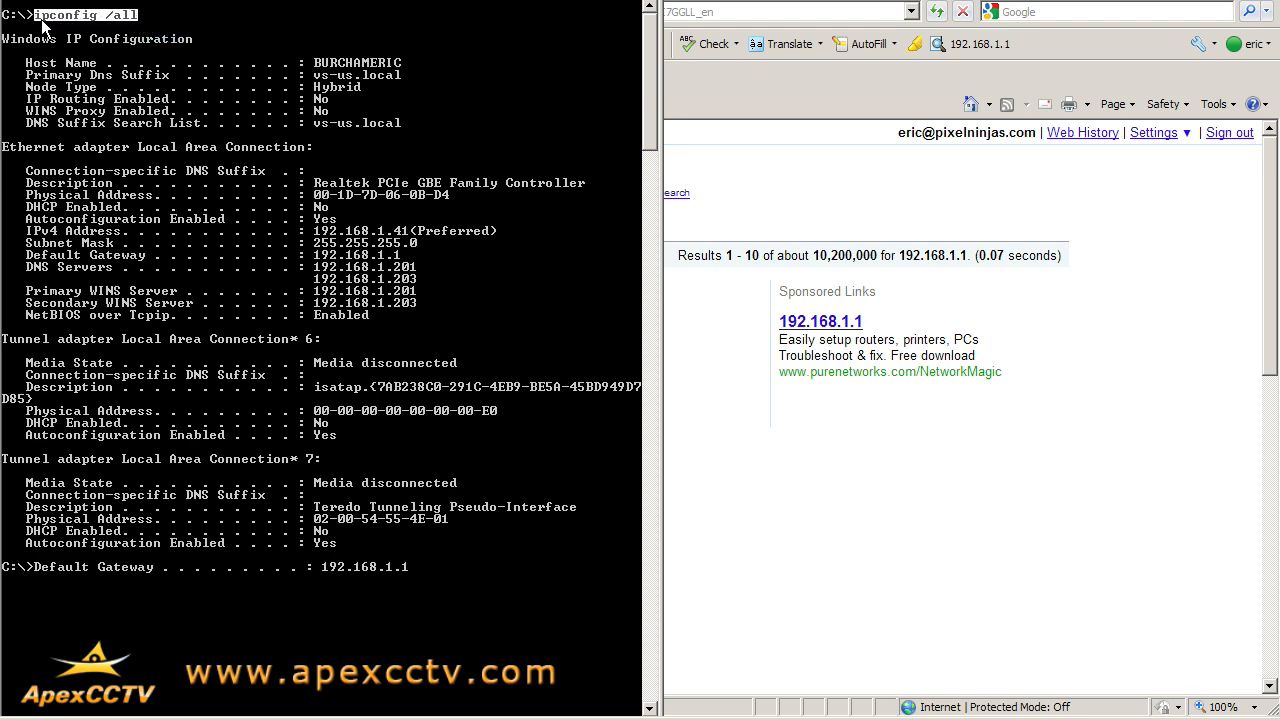
{"action": "mouse_move", "coordinate": [62, 261]}
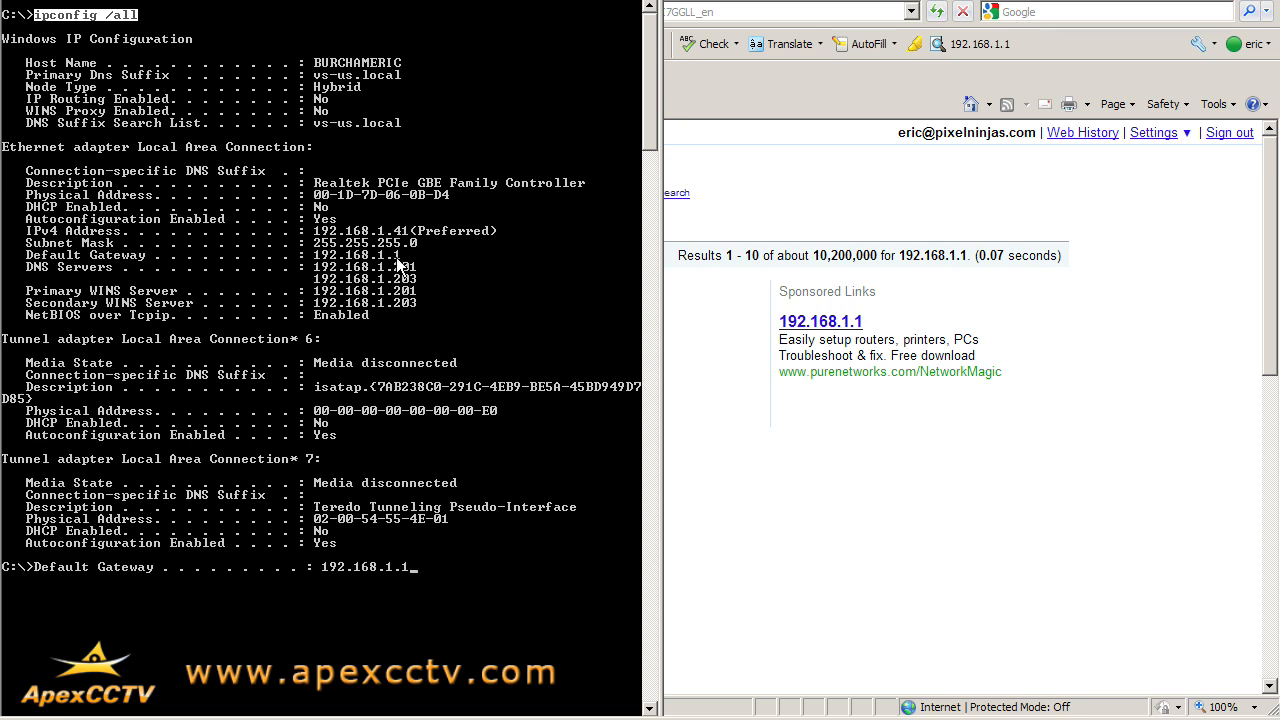
{"action": "mouse_move", "coordinate": [426, 270]}
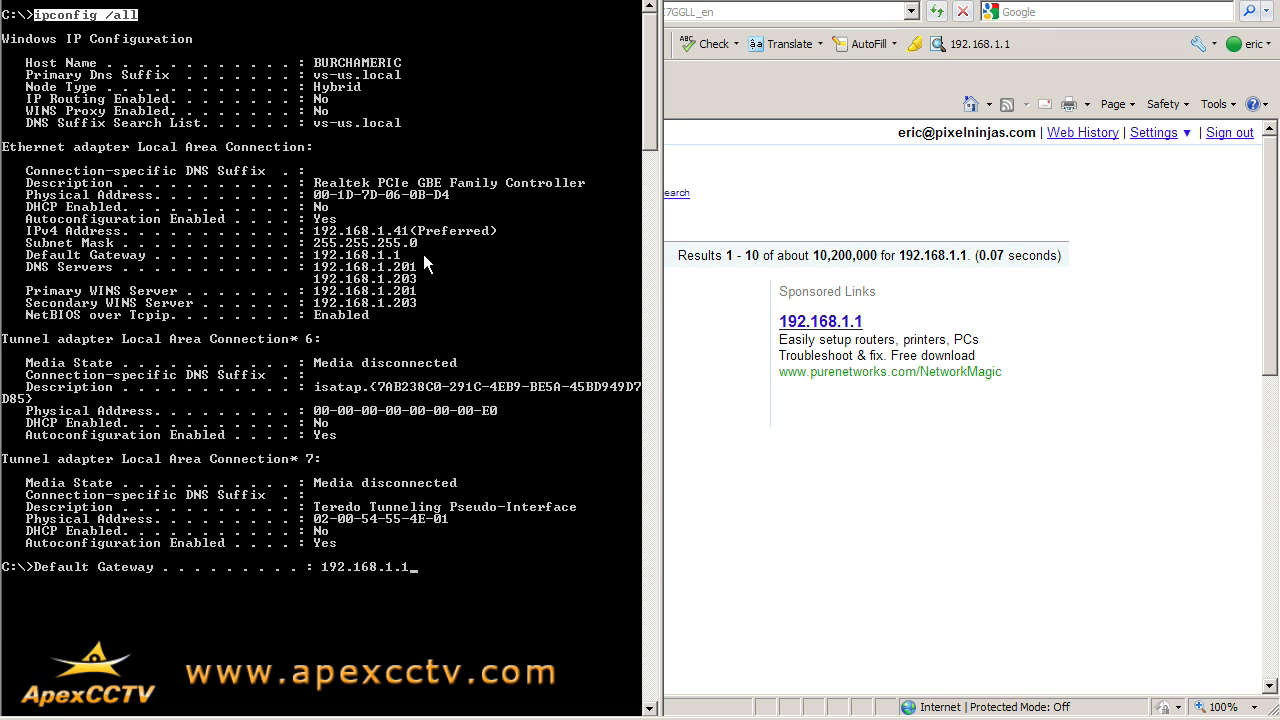
{"action": "mouse_move", "coordinate": [460, 330]}
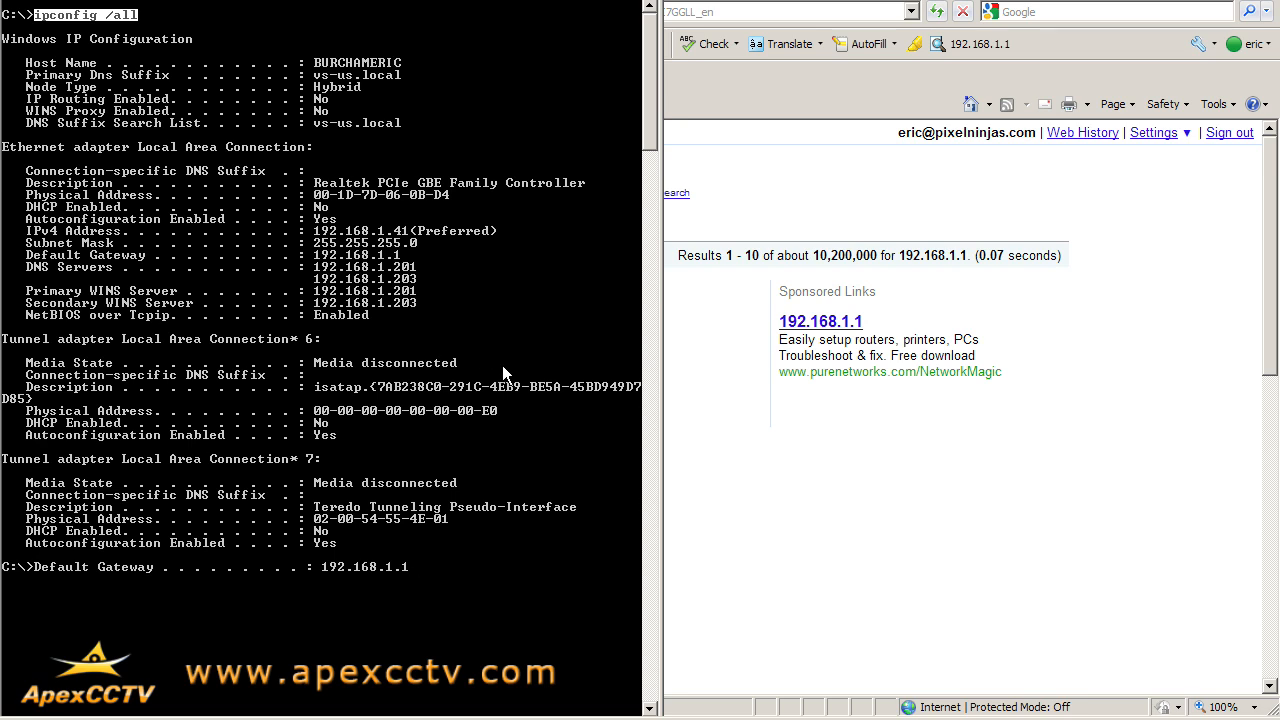
{"action": "mouse_move", "coordinate": [547, 198]}
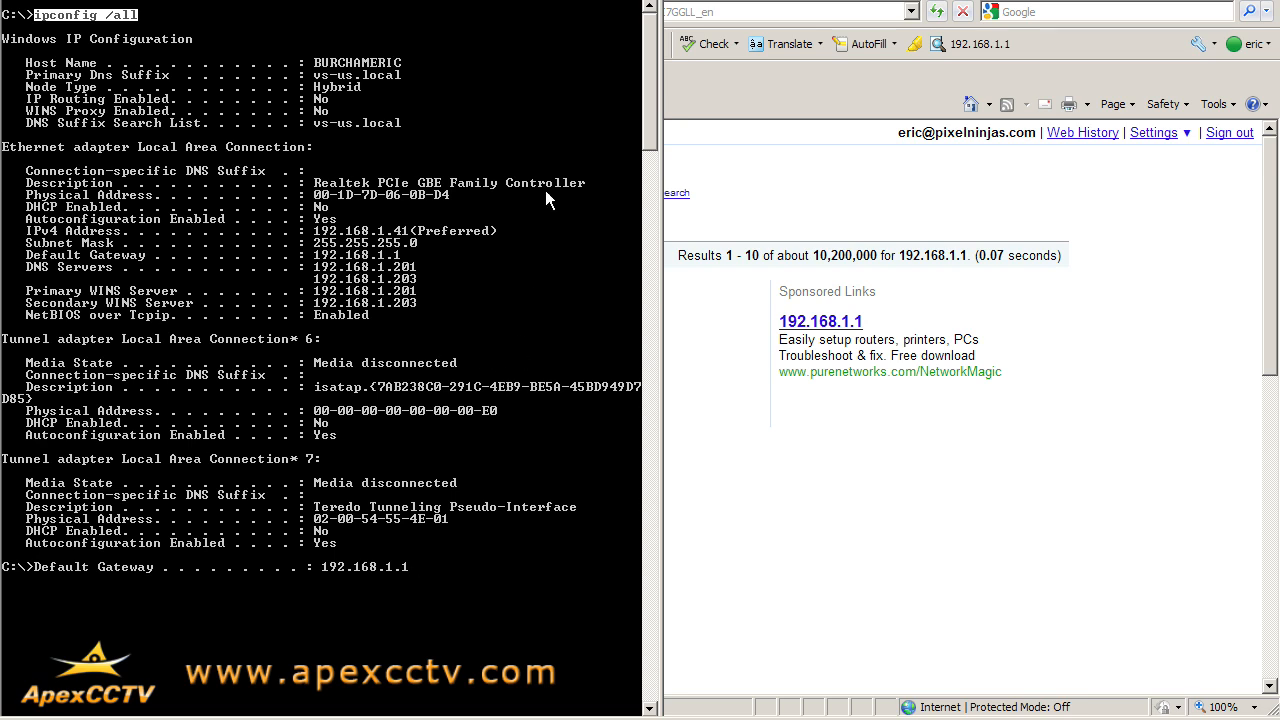